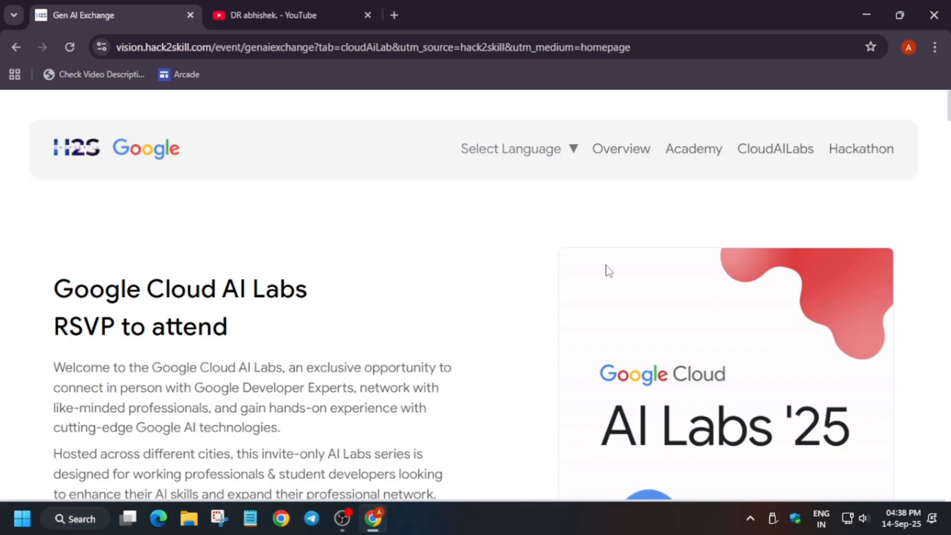
Scroll down the Gen AI Exchange page, briefly switching to the presenter's YouTube channel videos.
scroll(down, 3)
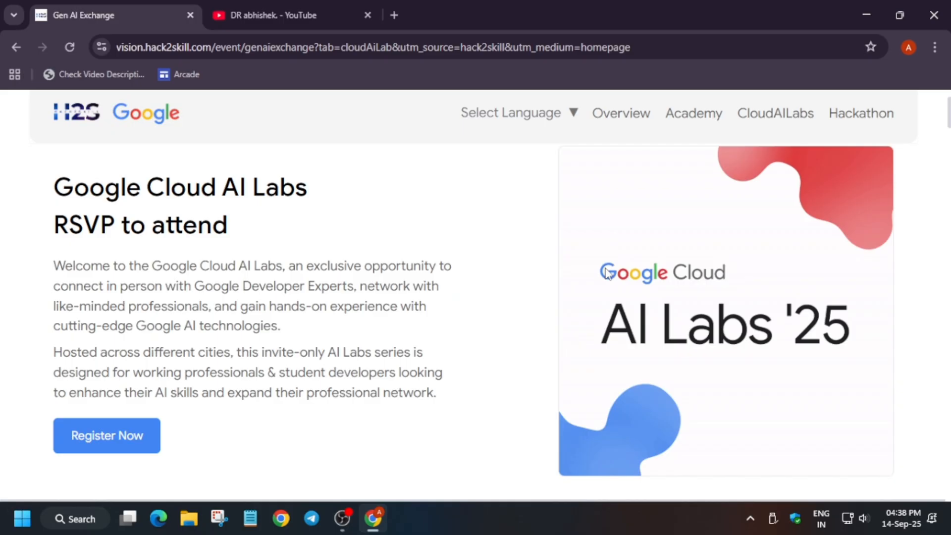
scroll(down, 3)
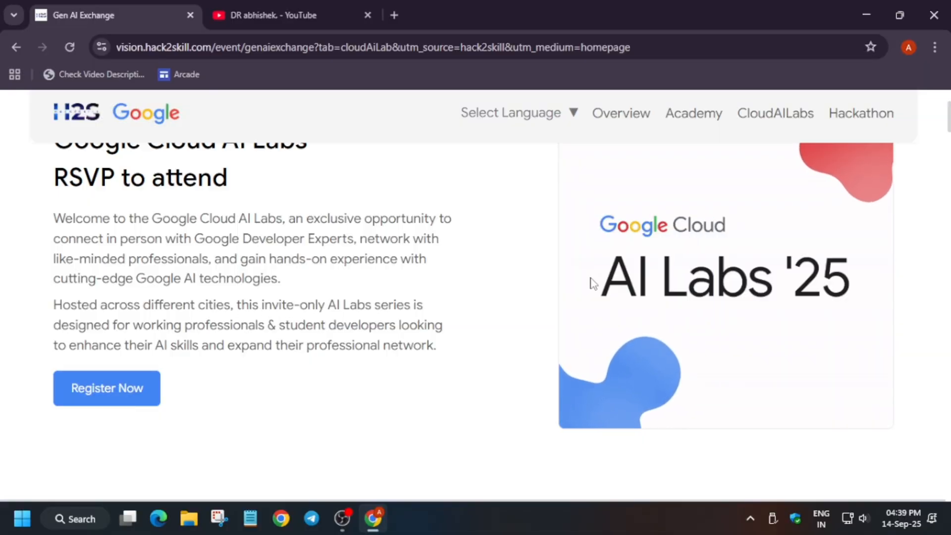
scroll(down, 3)
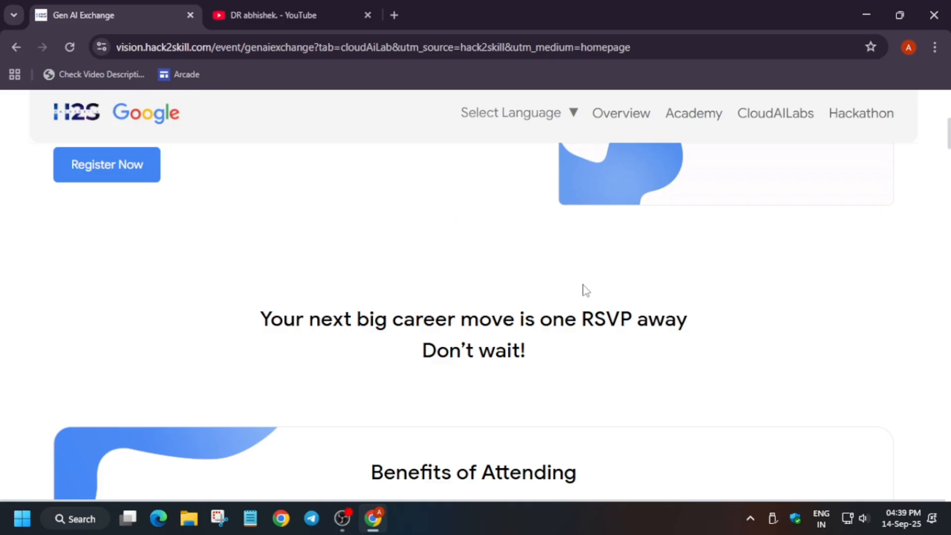
click(285, 15)
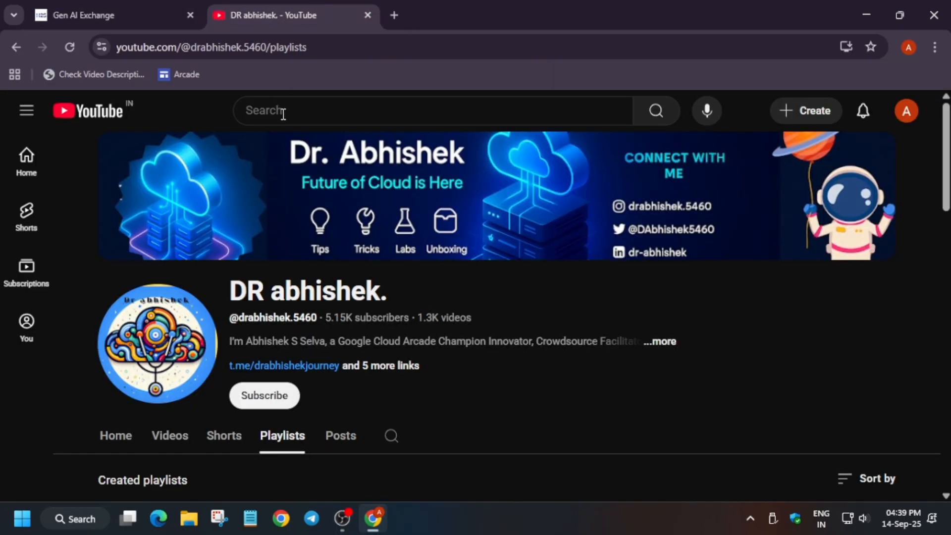
mouse_move(365, 406)
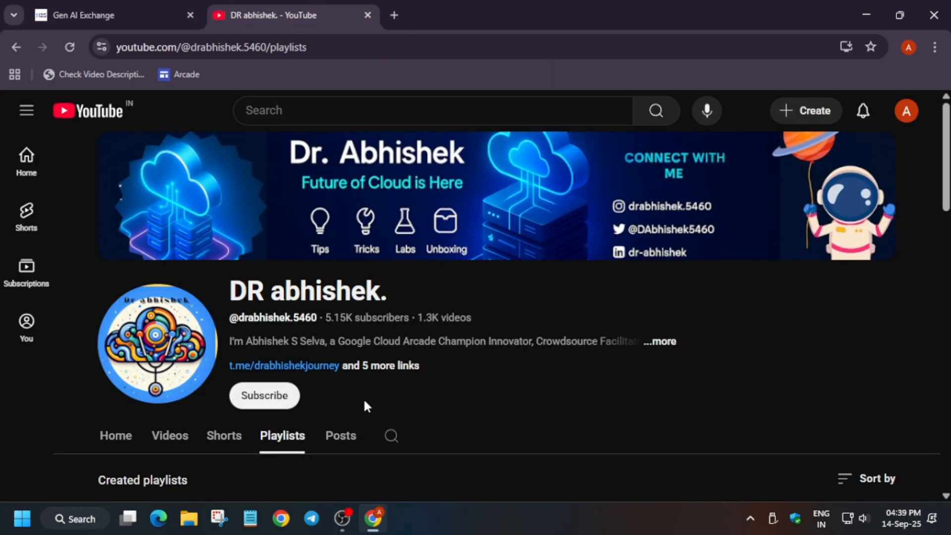
mouse_move(597, 419)
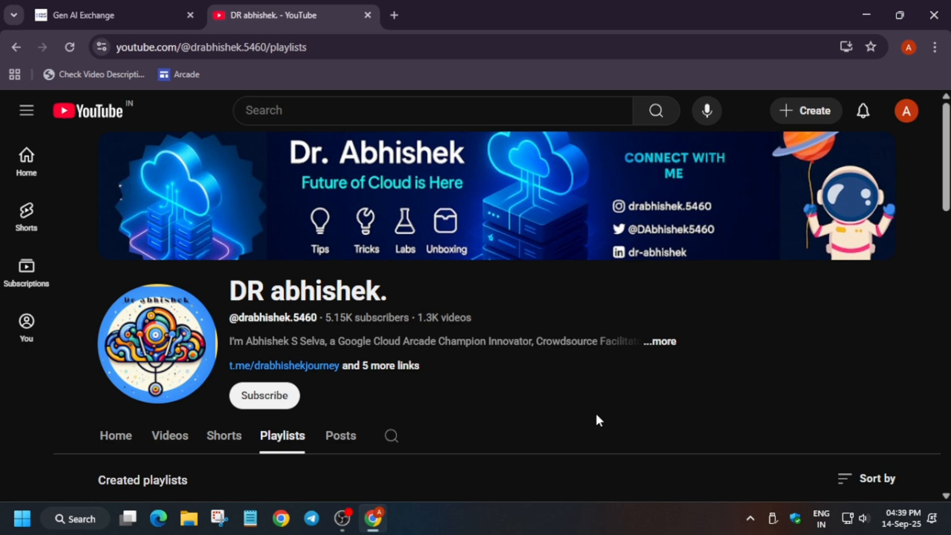
mouse_move(547, 419)
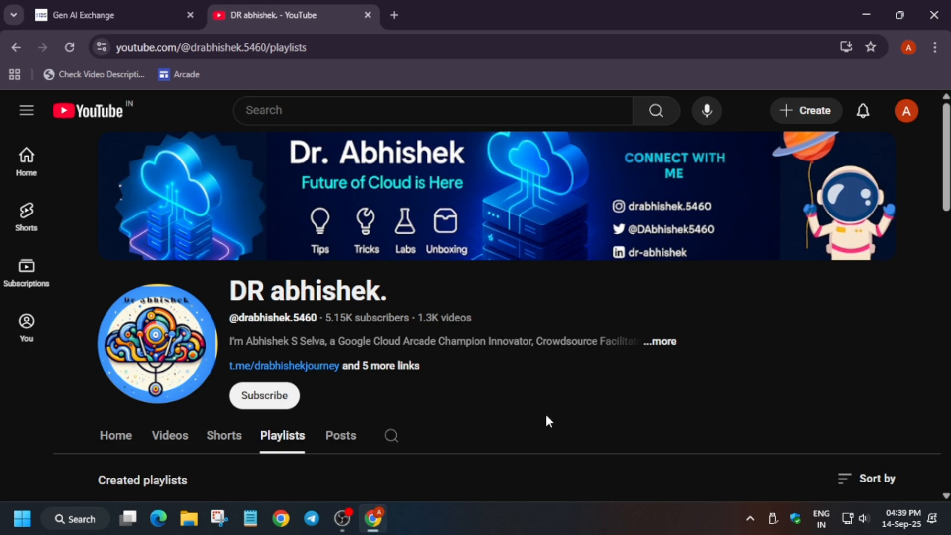
mouse_move(433, 398)
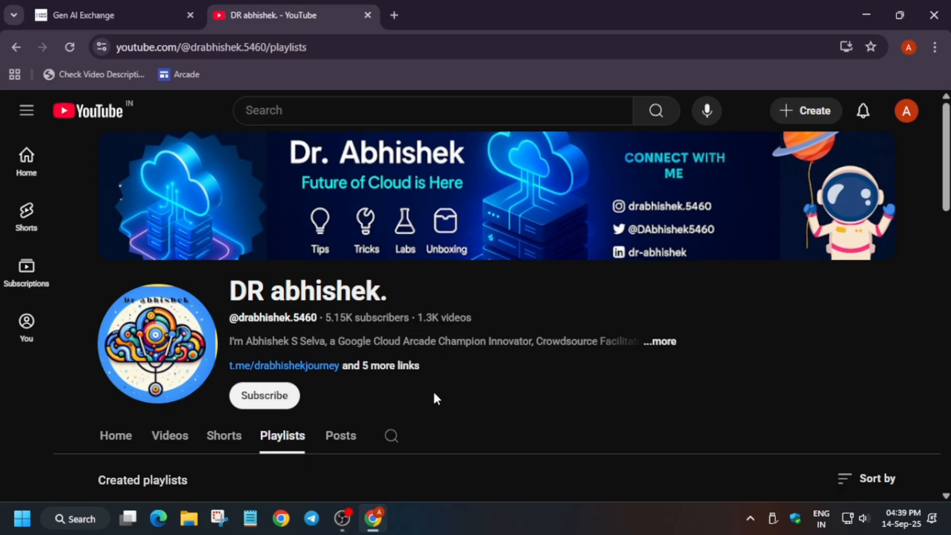
click(170, 436)
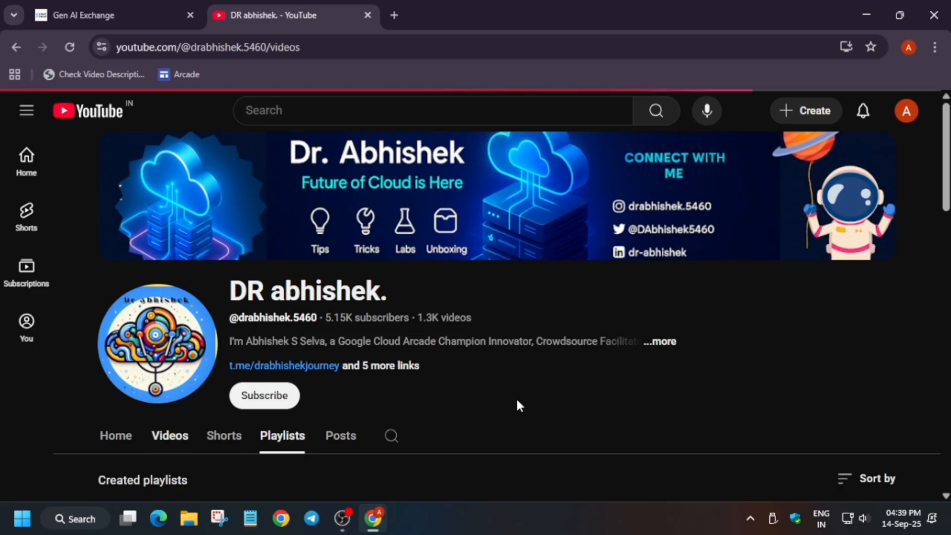
Scroll through the 'What your journey will look like' section showing the four journey steps.
scroll(down, 3)
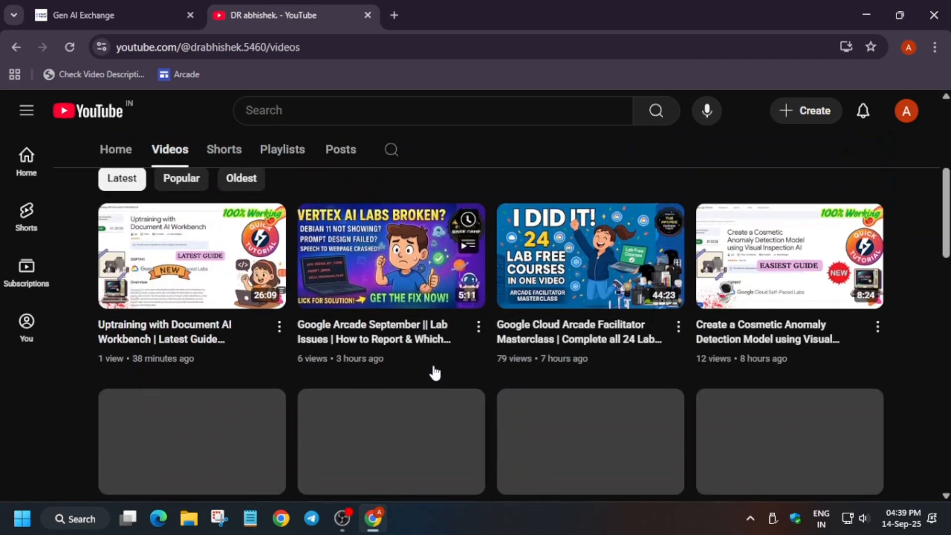
scroll(down, 3)
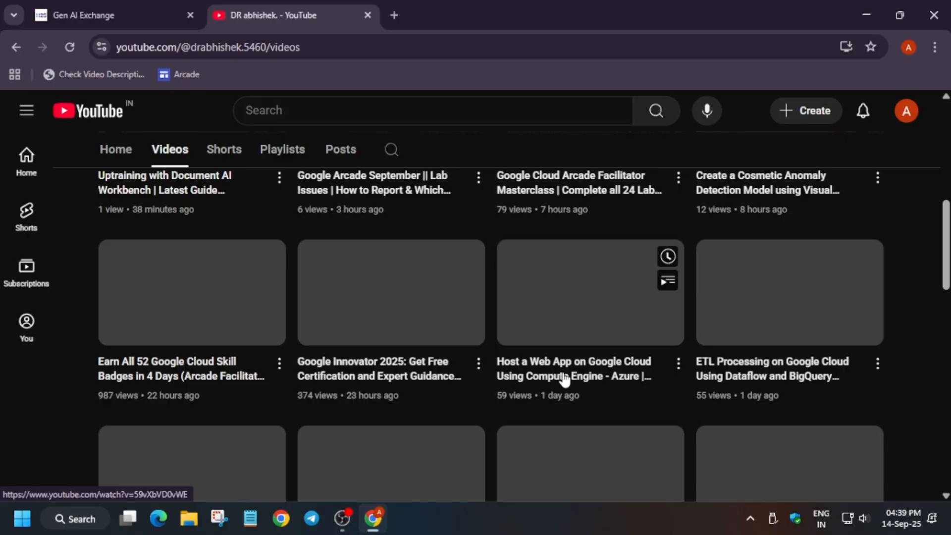
mouse_move(195, 380)
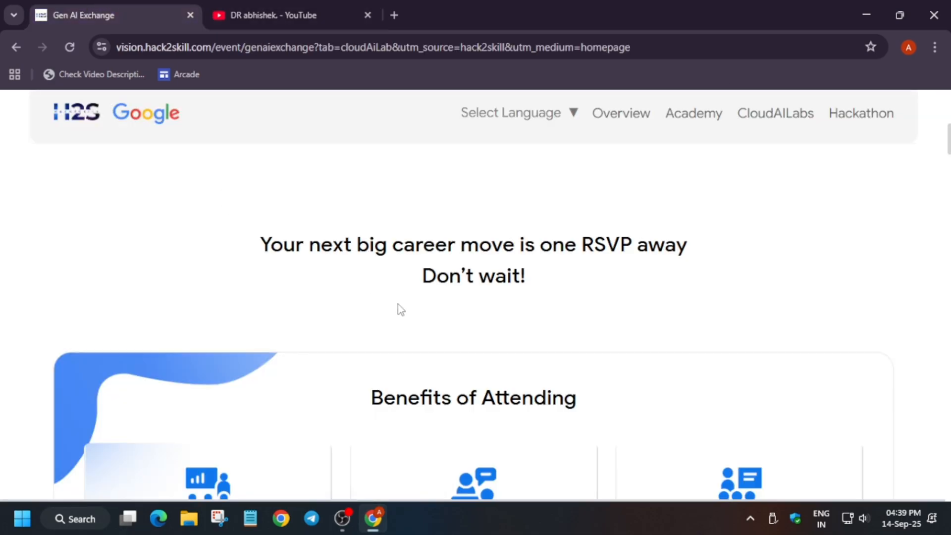
scroll(down, 3)
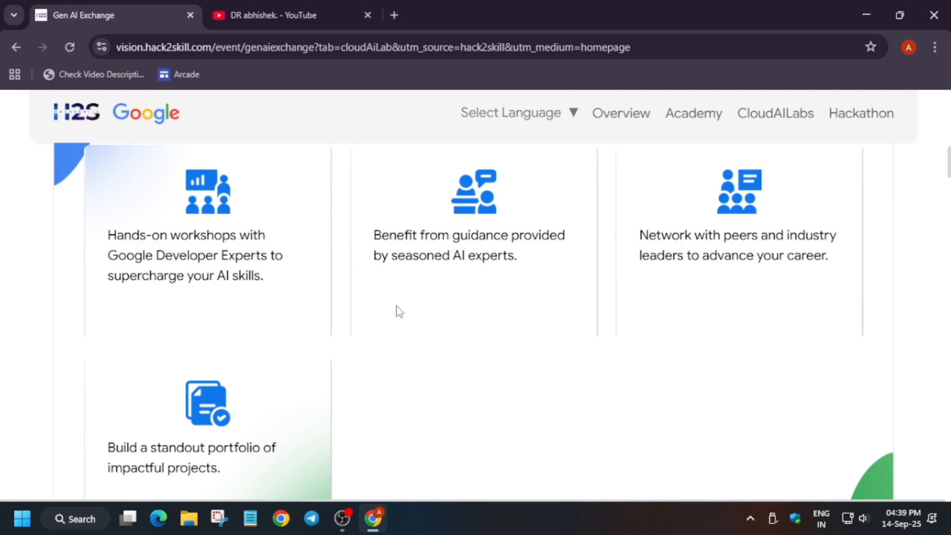
scroll(up, 3)
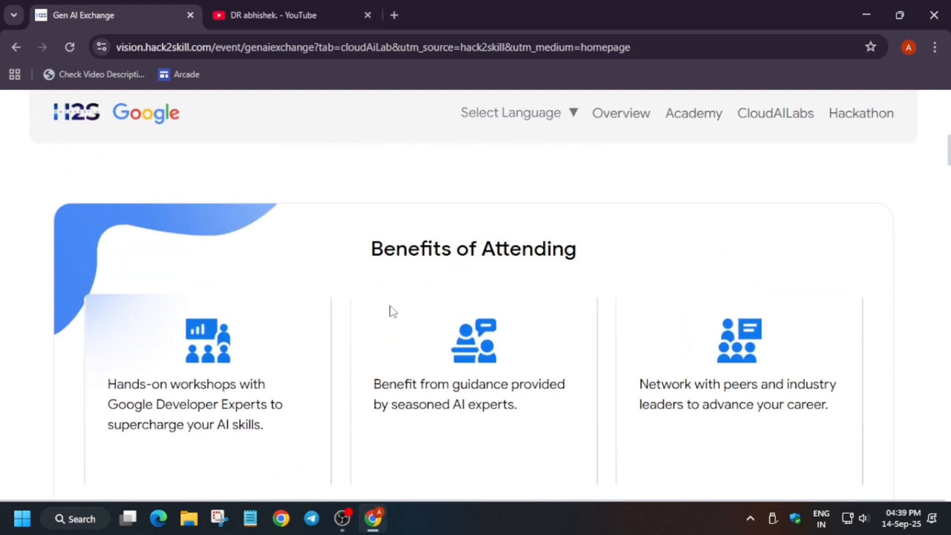
scroll(down, 3)
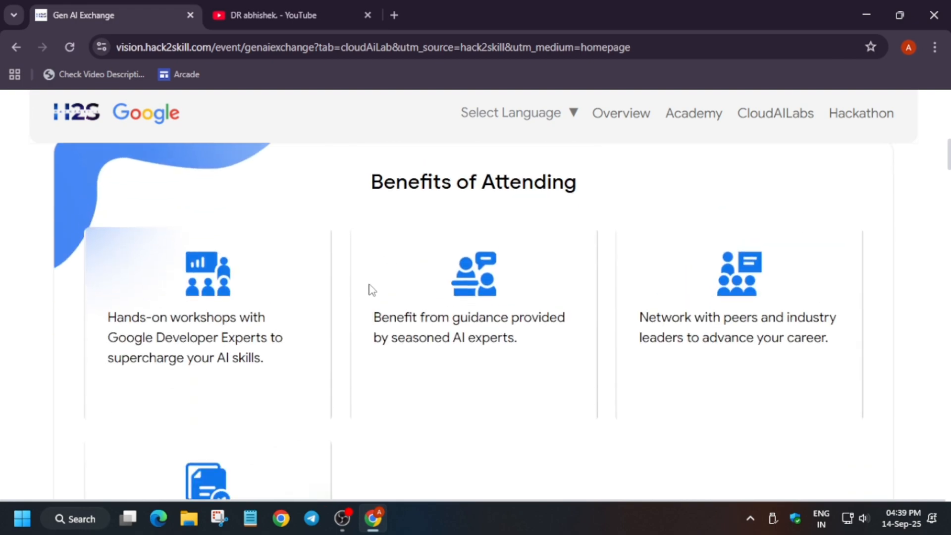
scroll(down, 3)
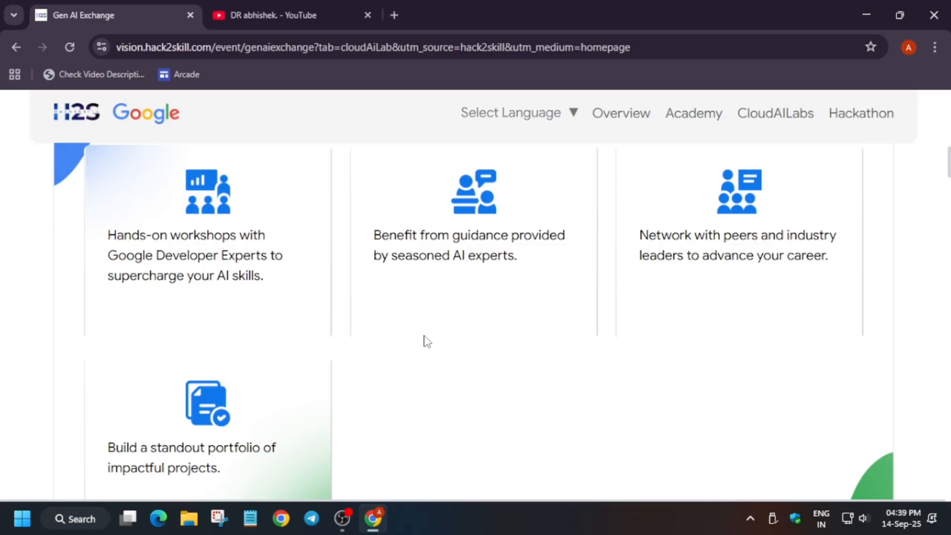
mouse_move(642, 407)
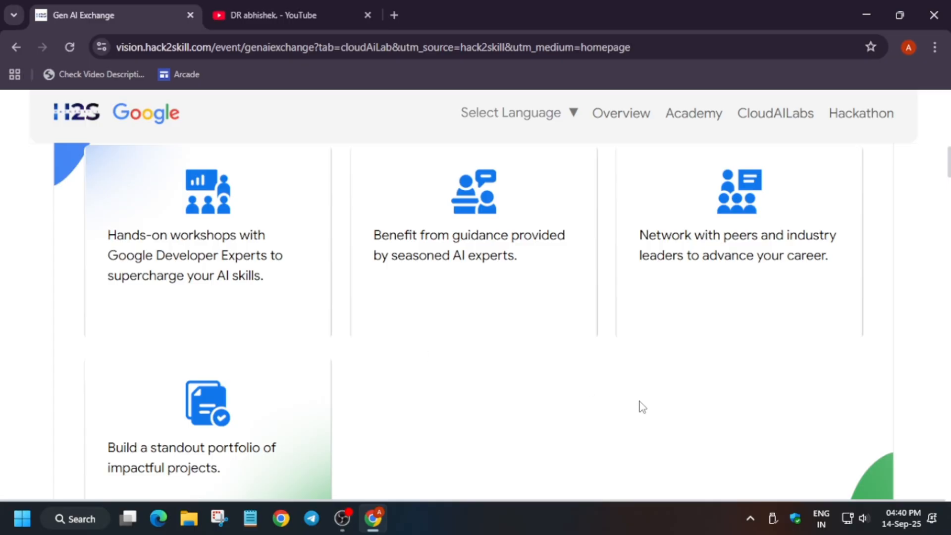
scroll(down, 3)
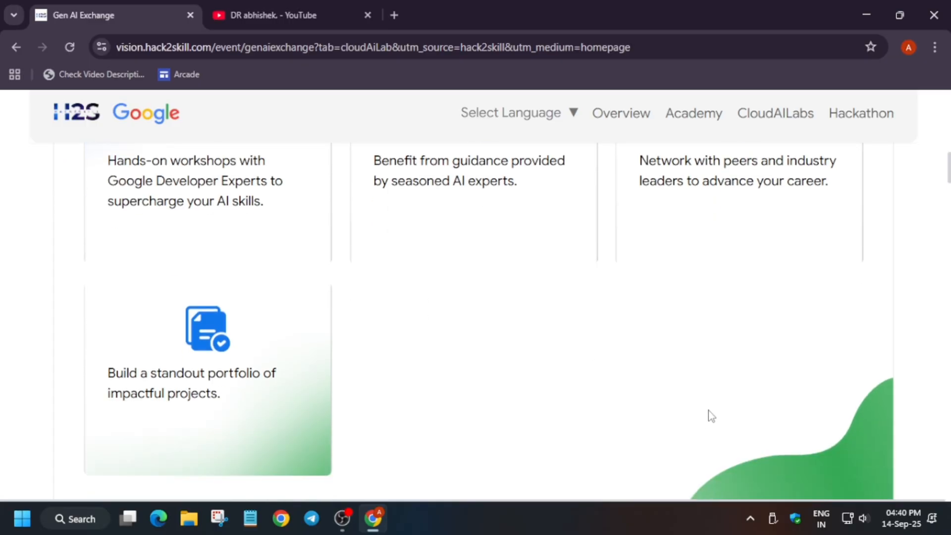
scroll(down, 3)
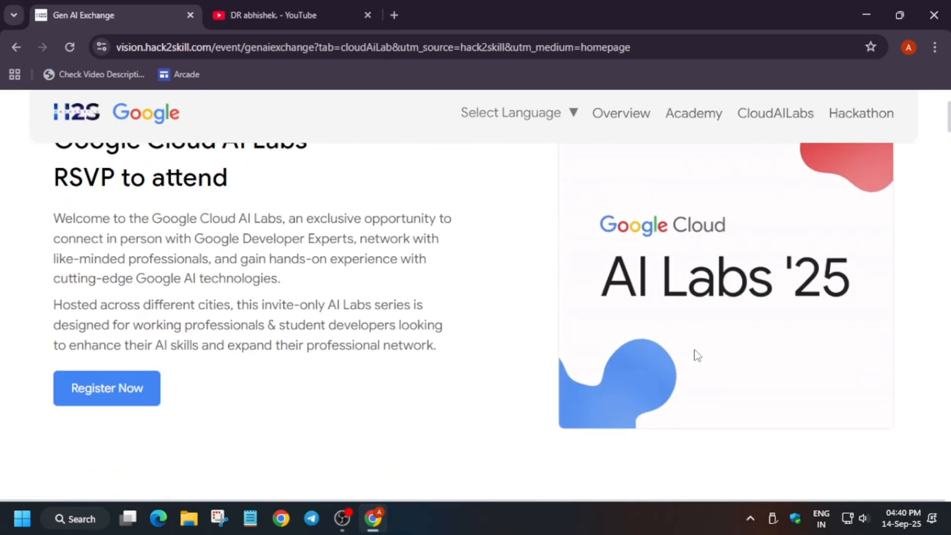
scroll(up, 3)
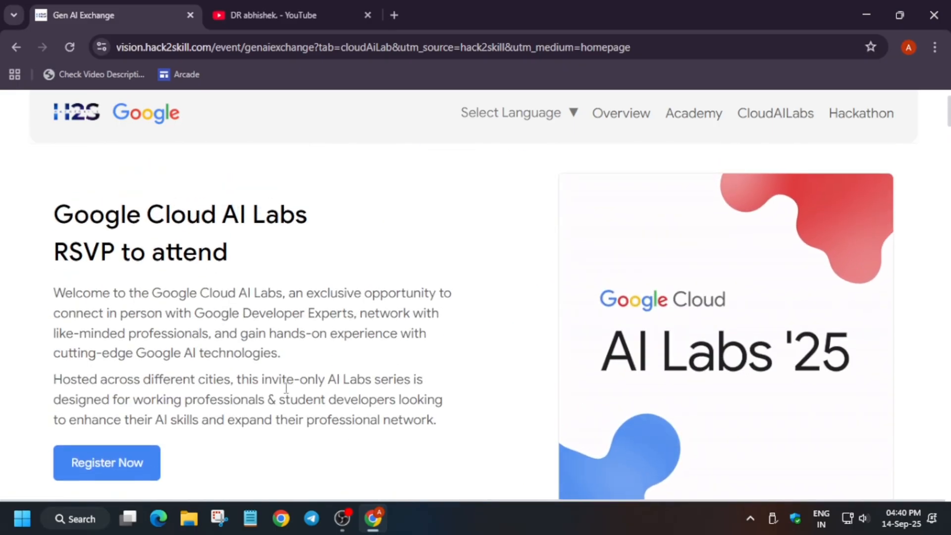
mouse_move(331, 392)
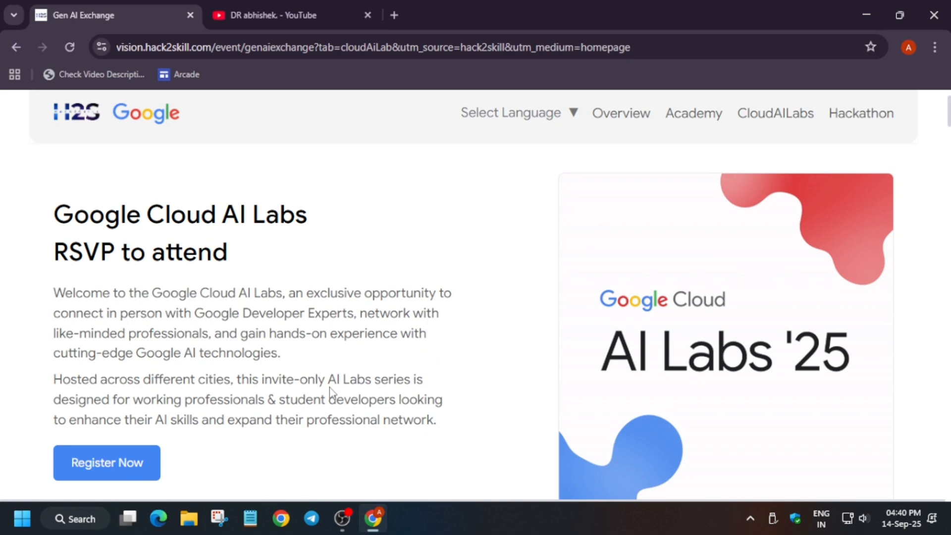
Continue down until the 'RSVP for Google Cloud AI Labs near you' heading comes into view.
scroll(down, 3)
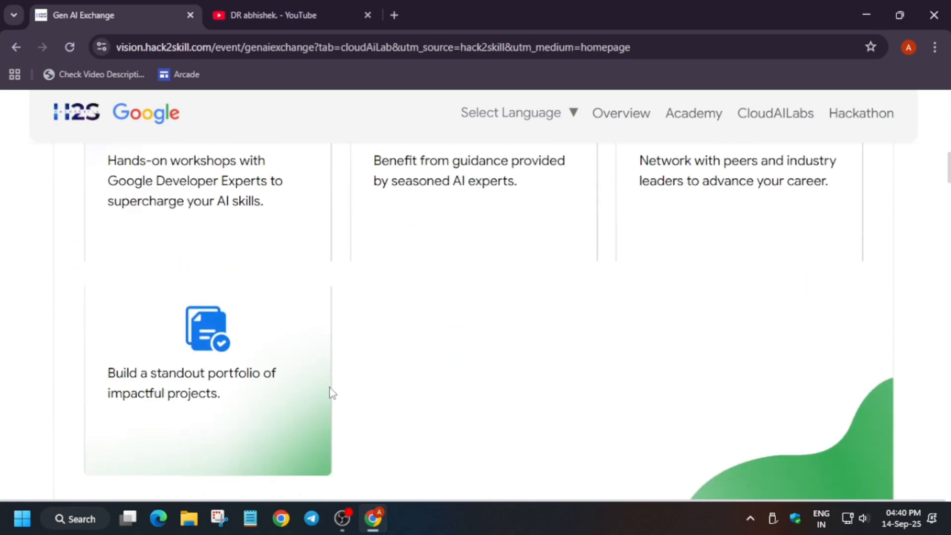
scroll(down, 3)
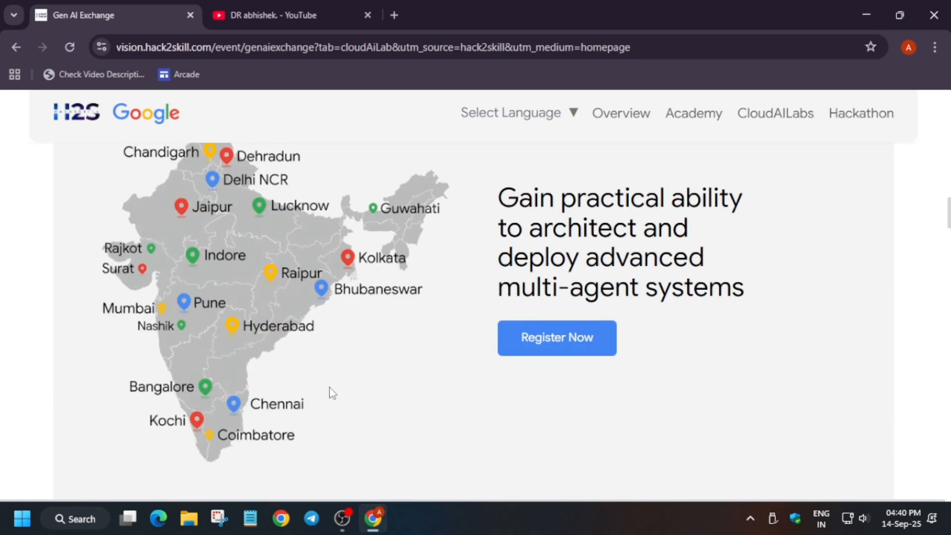
scroll(up, 3)
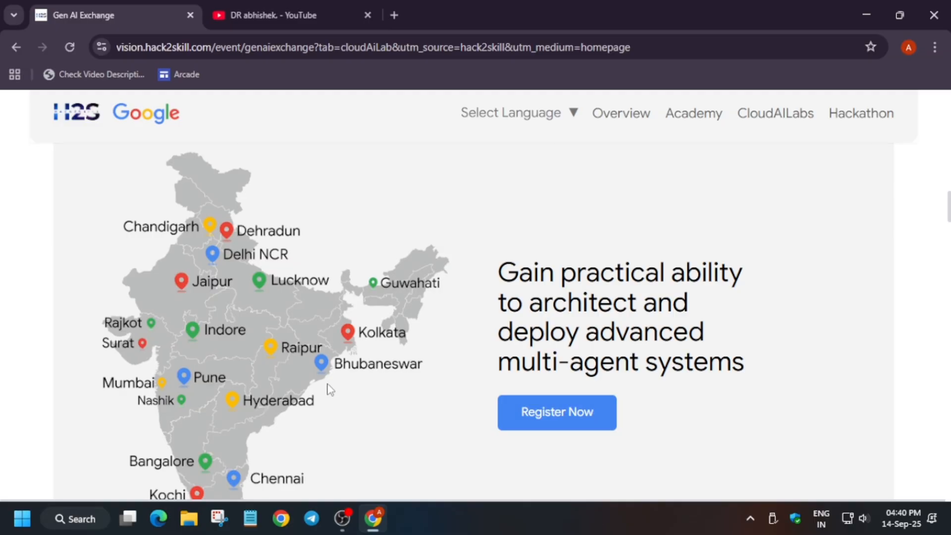
scroll(down, 3)
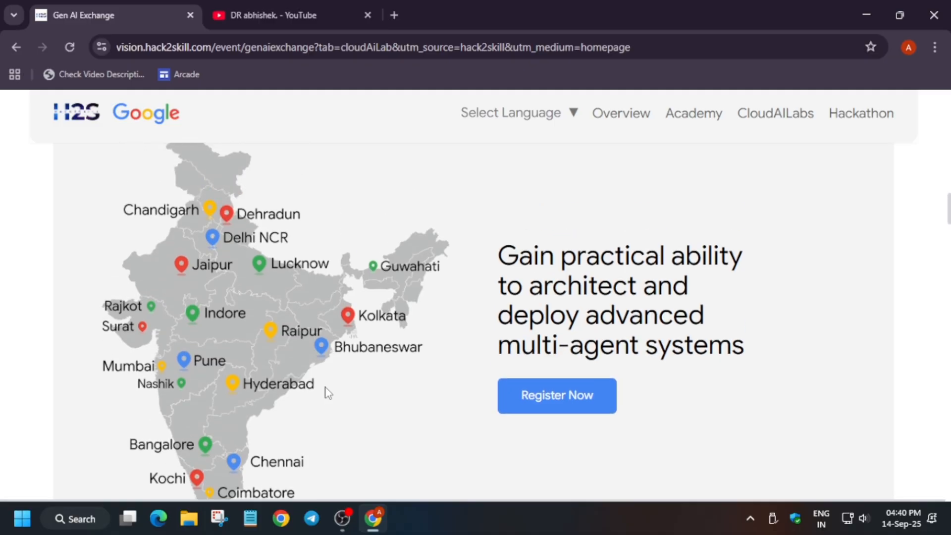
scroll(down, 3)
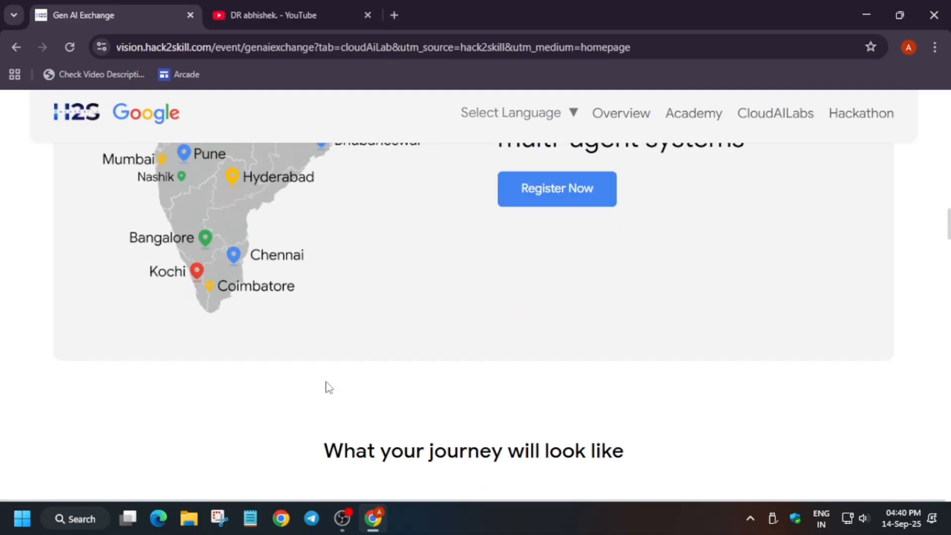
scroll(down, 3)
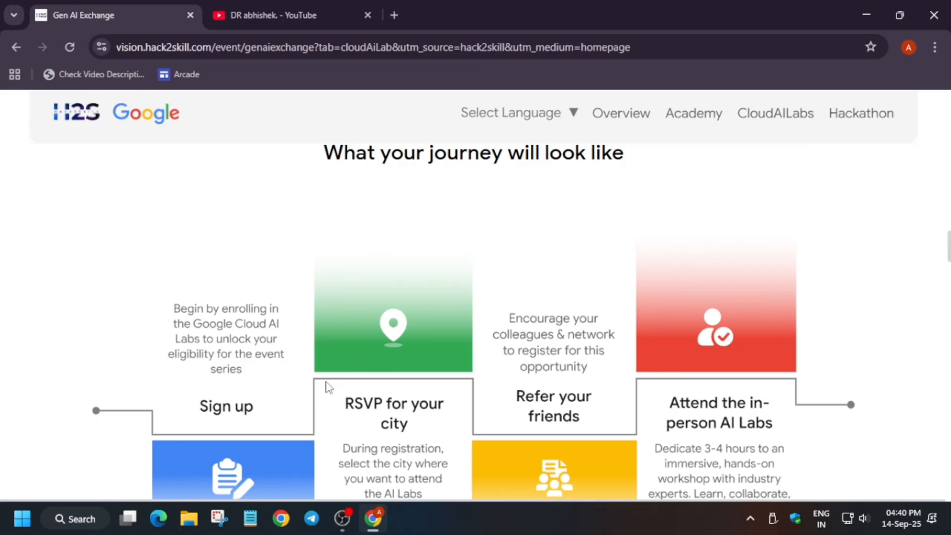
mouse_move(325, 382)
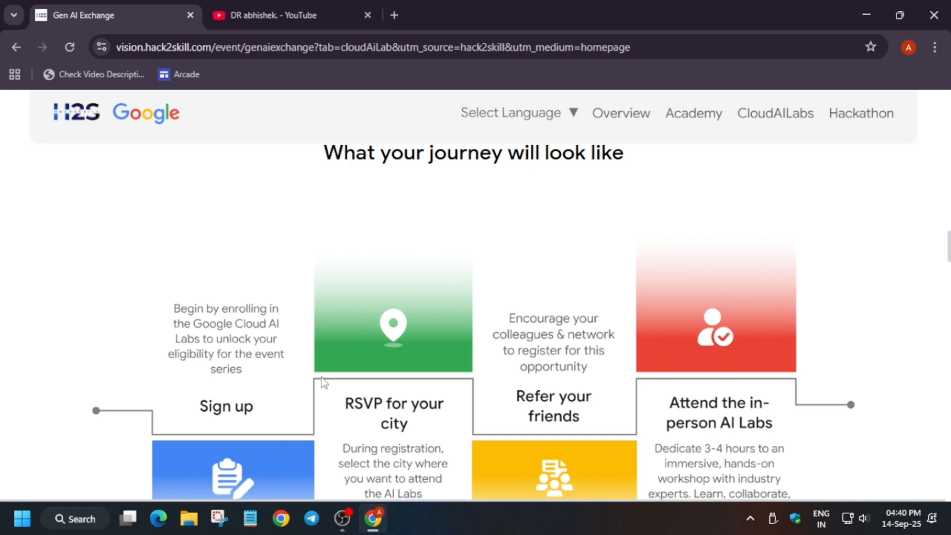
scroll(down, 3)
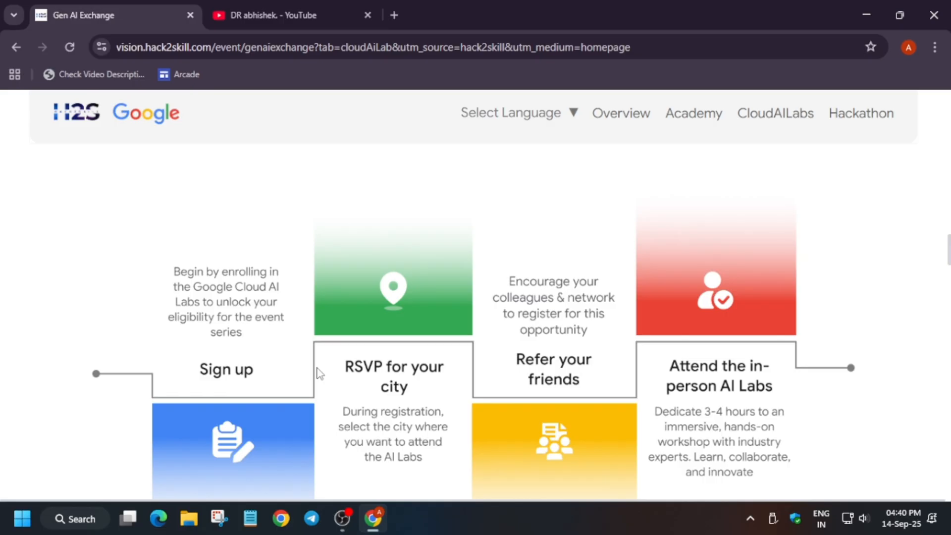
scroll(down, 3)
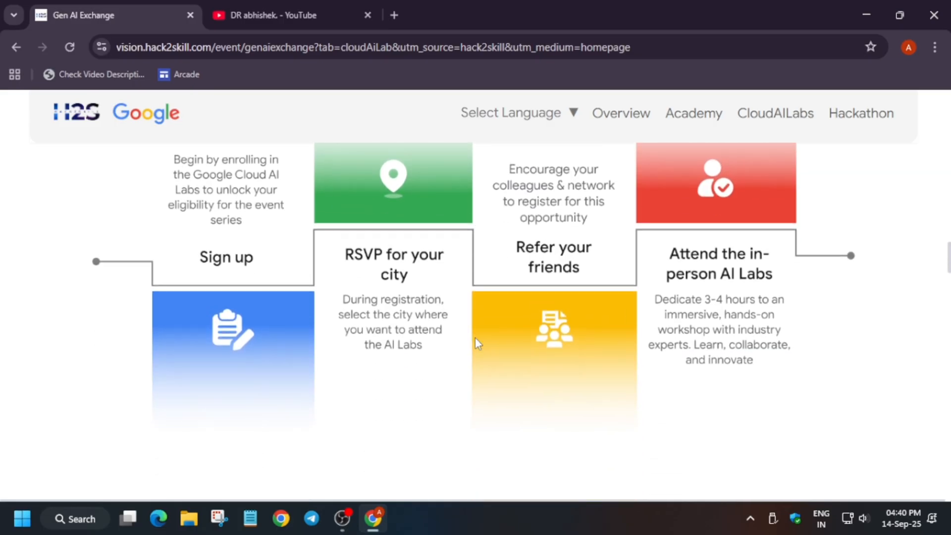
scroll(down, 3)
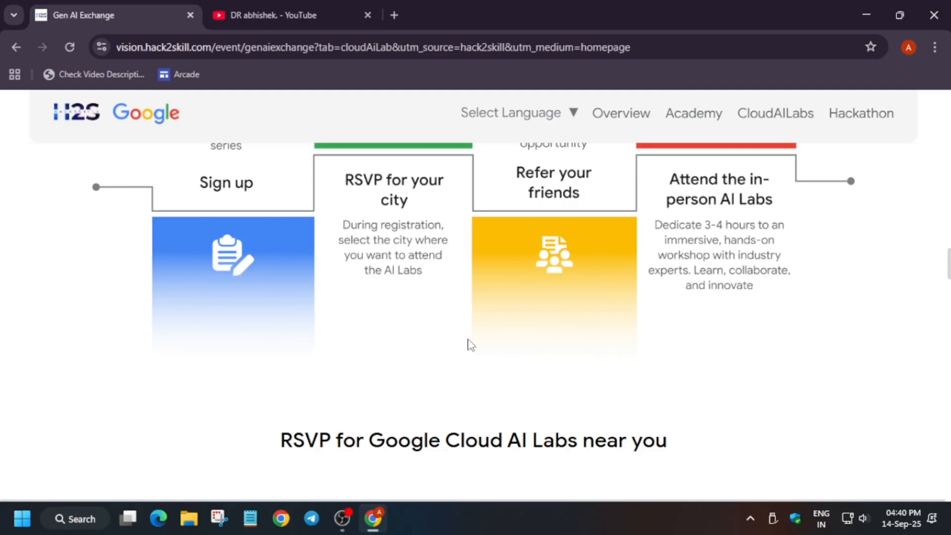
Scroll past the city lab cards and Venue Partners to the 'Stay ahead in the AI revolution' Please note section.
scroll(down, 3)
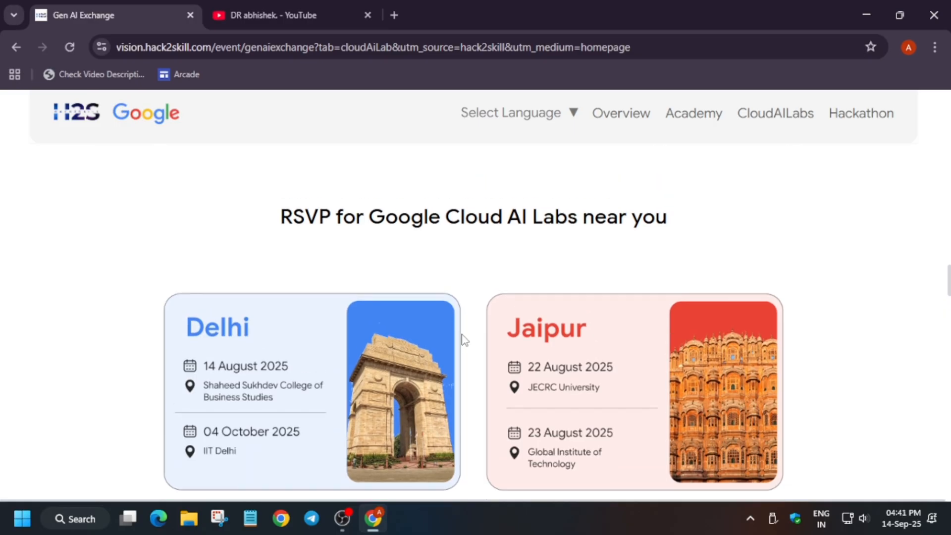
scroll(down, 3)
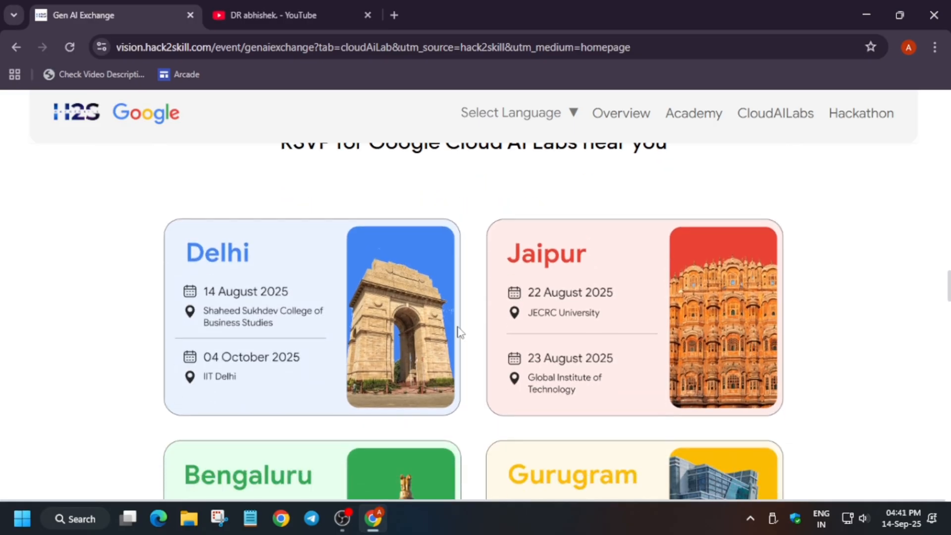
mouse_move(321, 346)
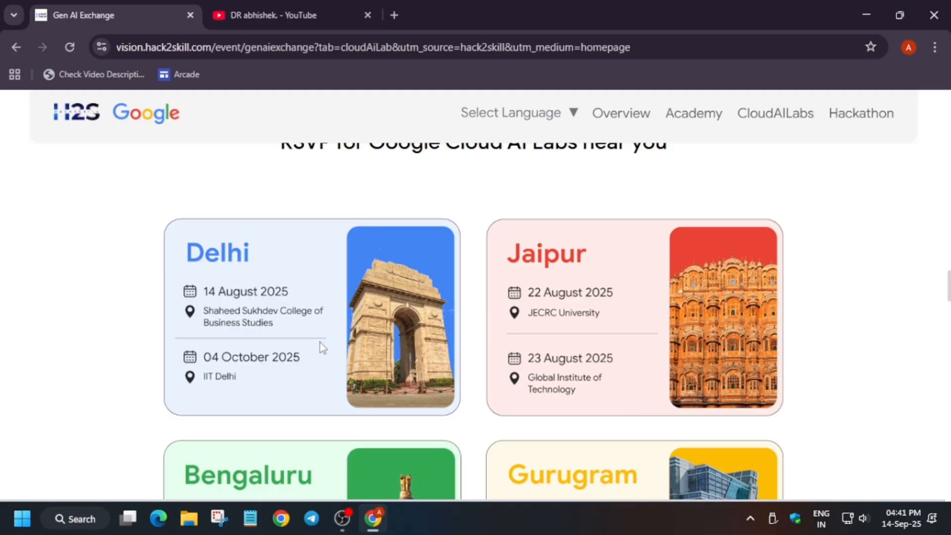
scroll(down, 3)
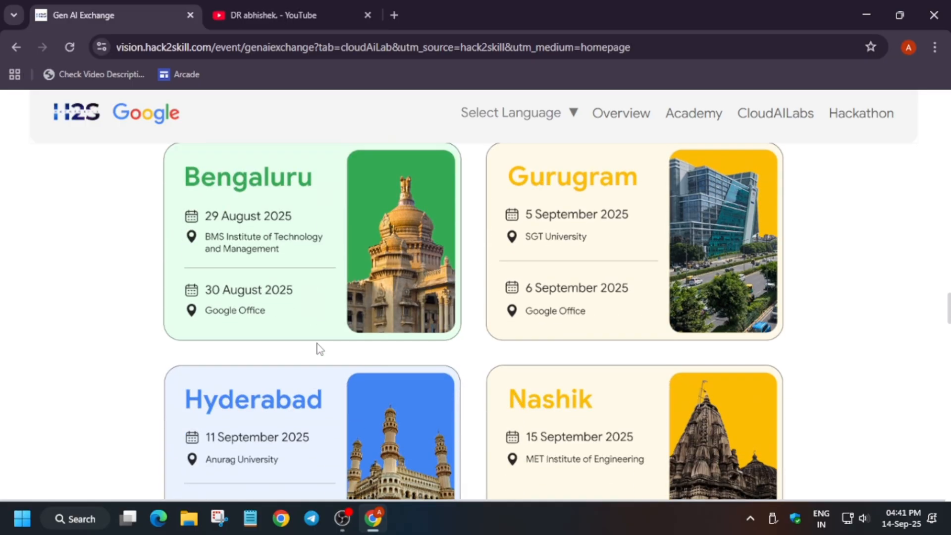
scroll(down, 3)
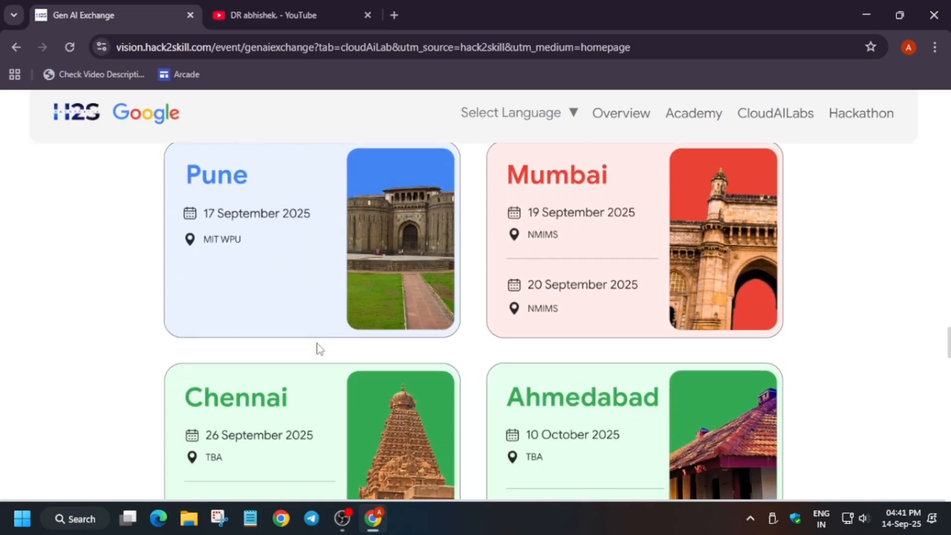
scroll(down, 3)
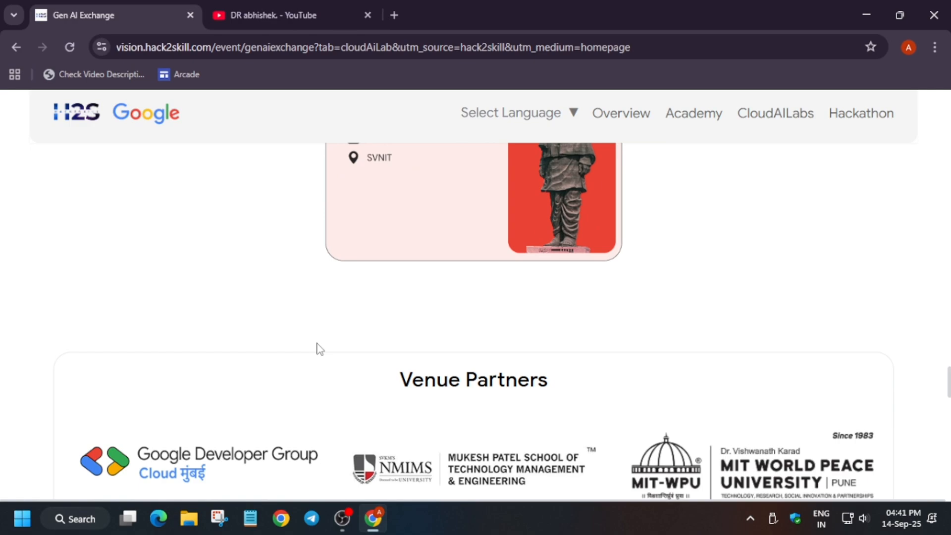
scroll(down, 3)
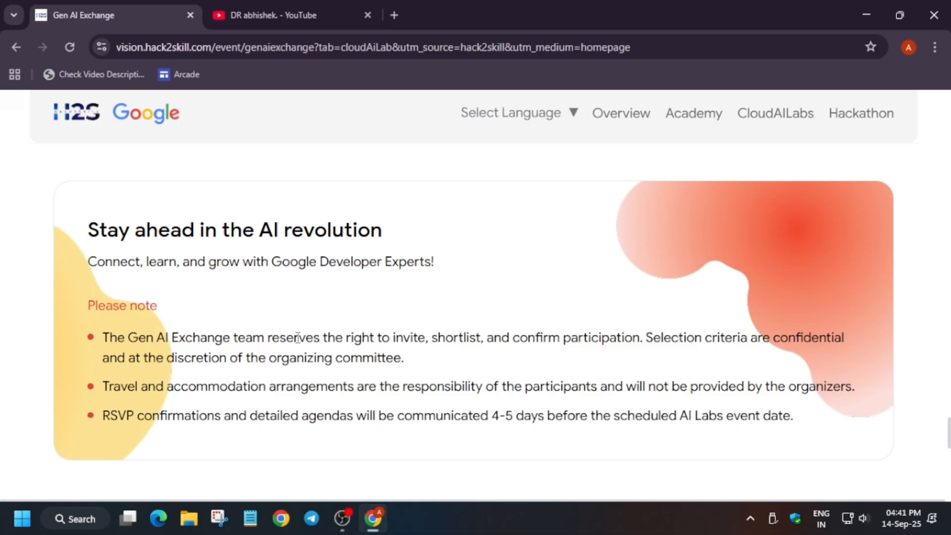
scroll(down, 3)
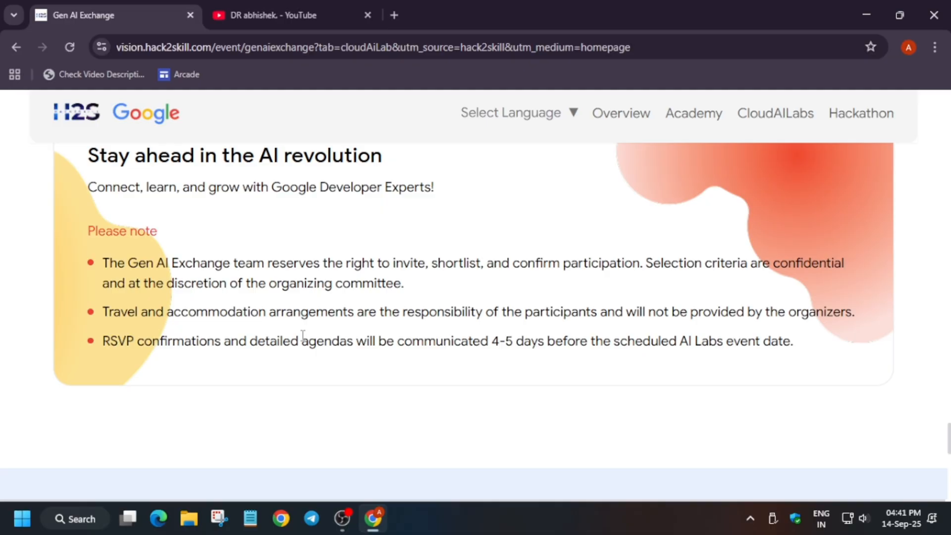
mouse_move(258, 340)
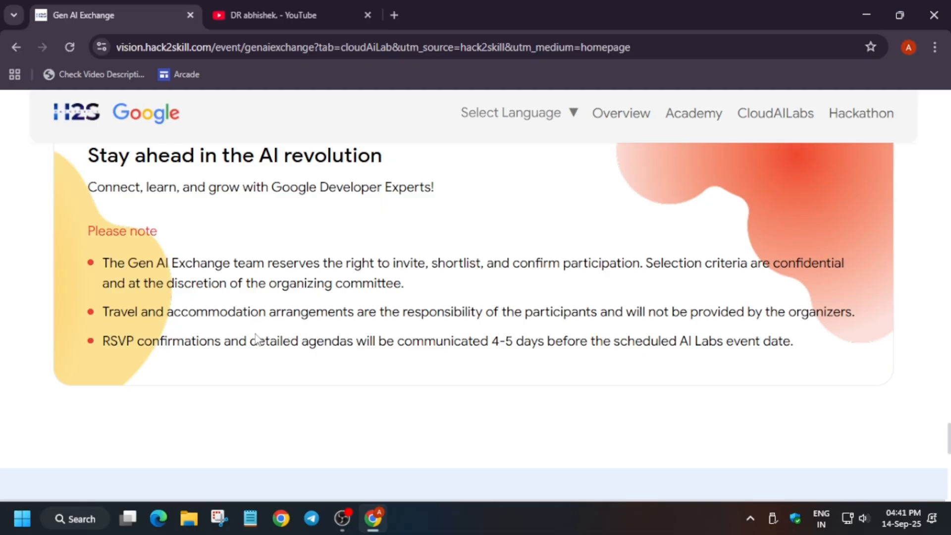
mouse_move(258, 372)
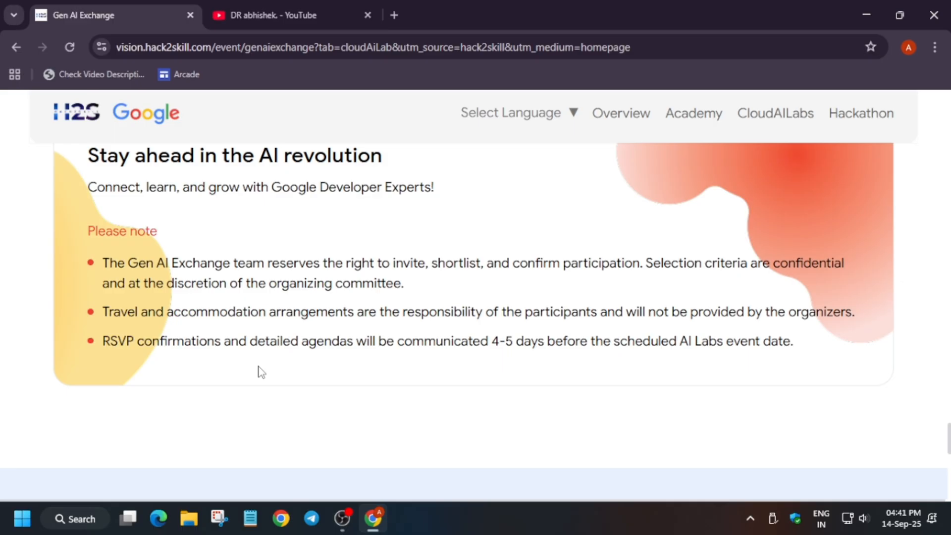
mouse_move(574, 361)
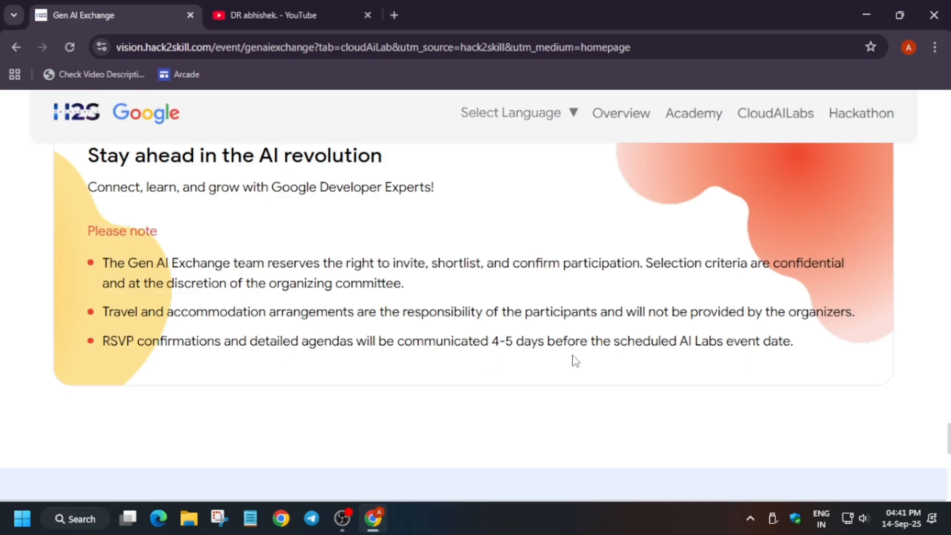
mouse_move(568, 360)
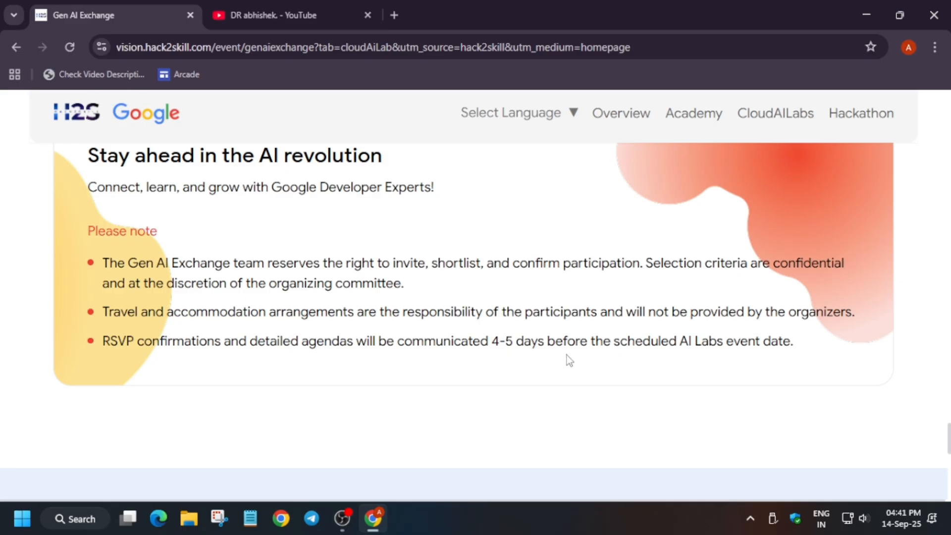
Expand the FAQ answers 'What are Google Cloud AI Labs?' and 'Who can attend the Google Cloud AI Labs?'.
scroll(down, 3)
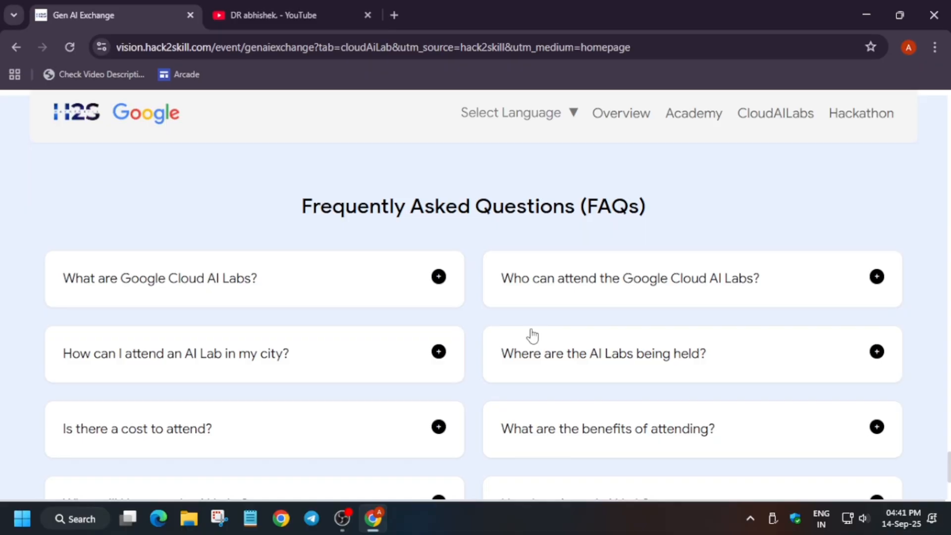
mouse_move(520, 292)
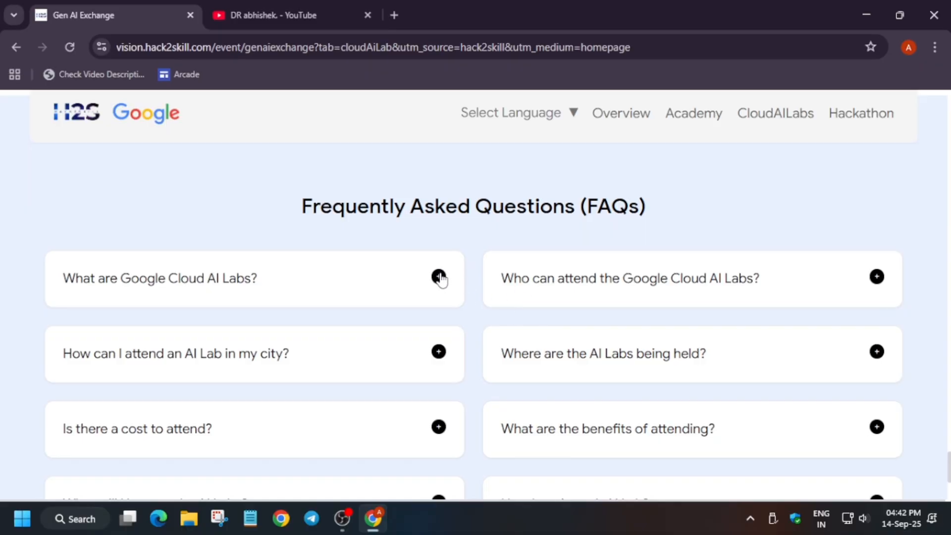
click(438, 278)
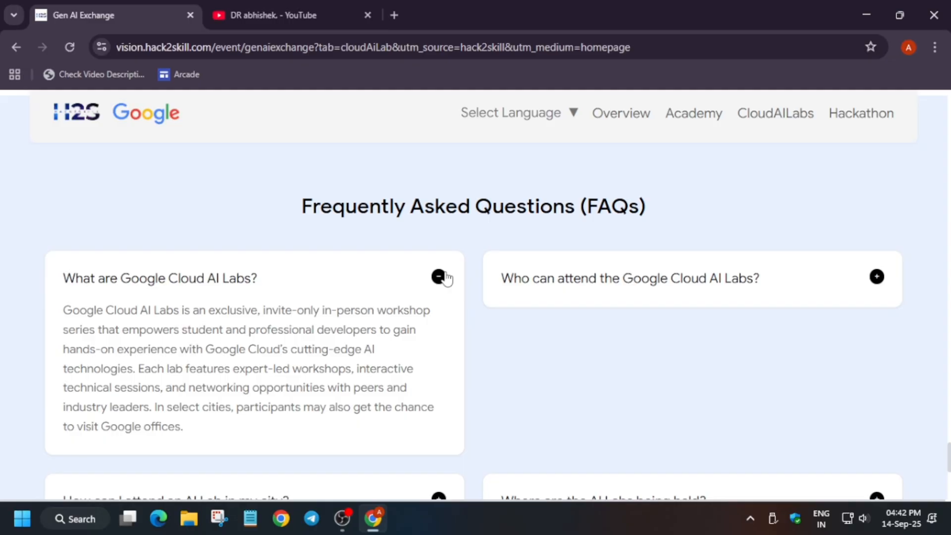
mouse_move(588, 384)
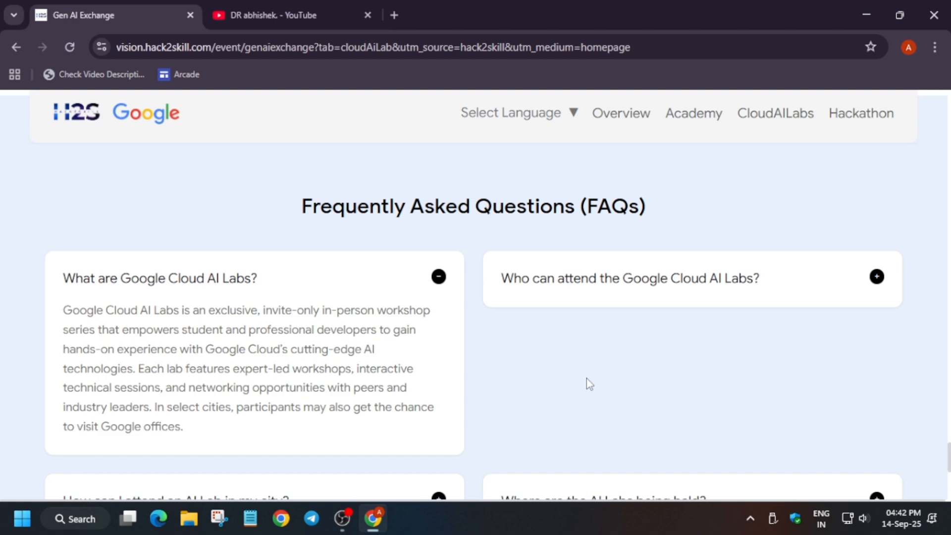
mouse_move(372, 401)
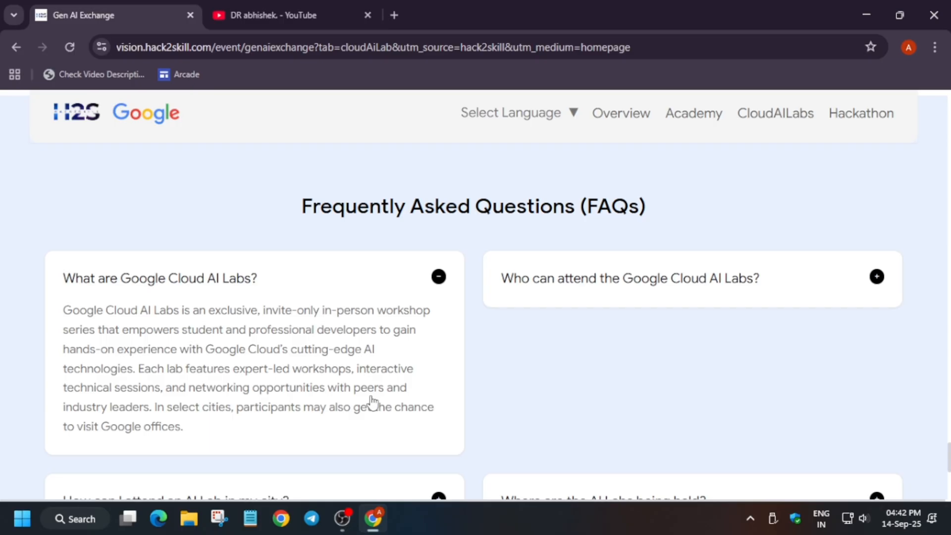
mouse_move(552, 386)
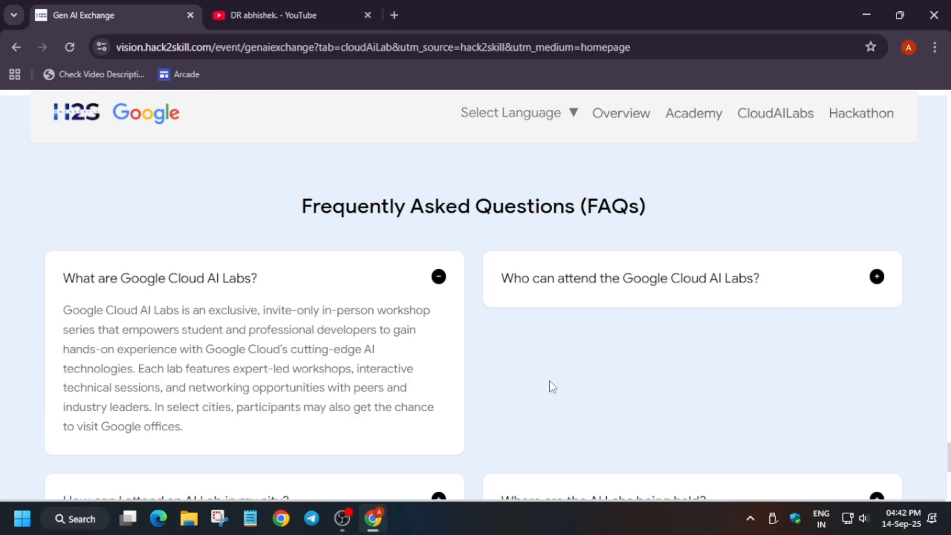
mouse_move(422, 278)
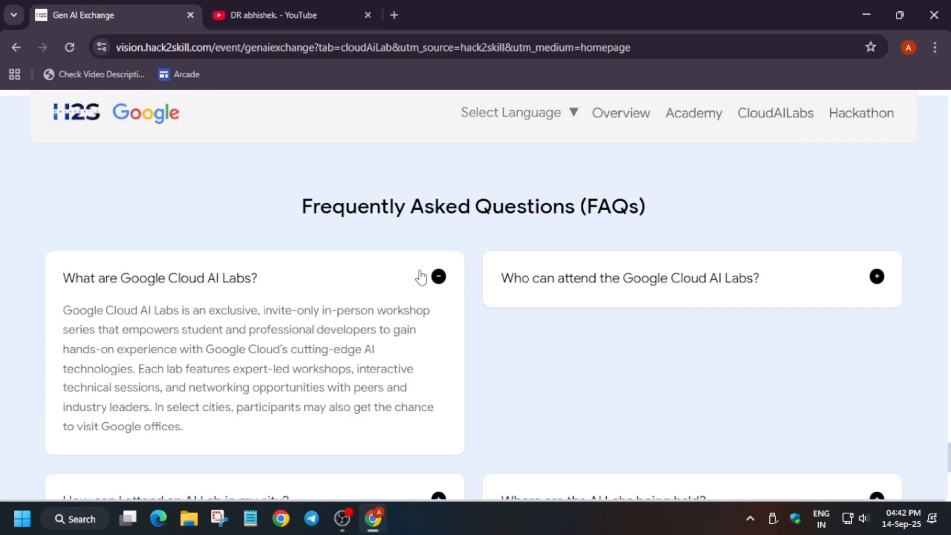
click(876, 276)
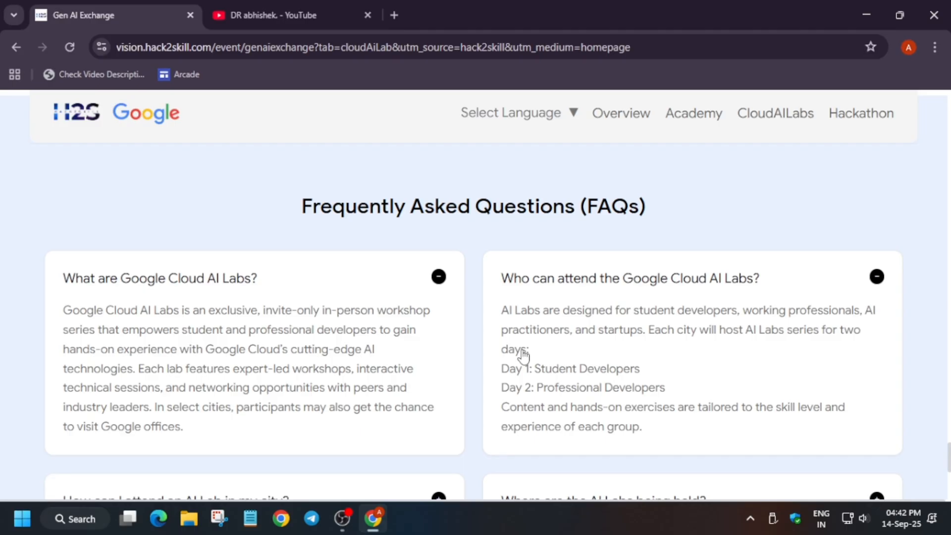
mouse_move(685, 333)
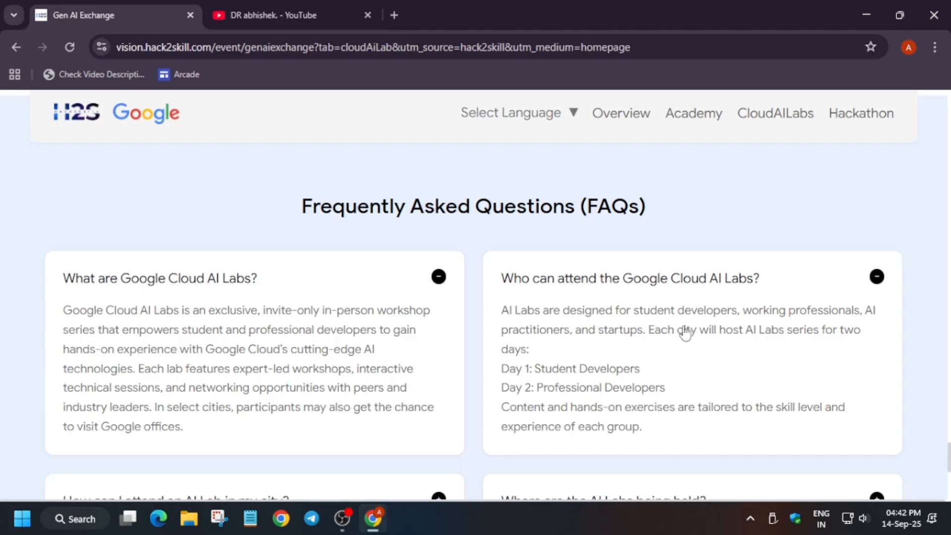
mouse_move(759, 314)
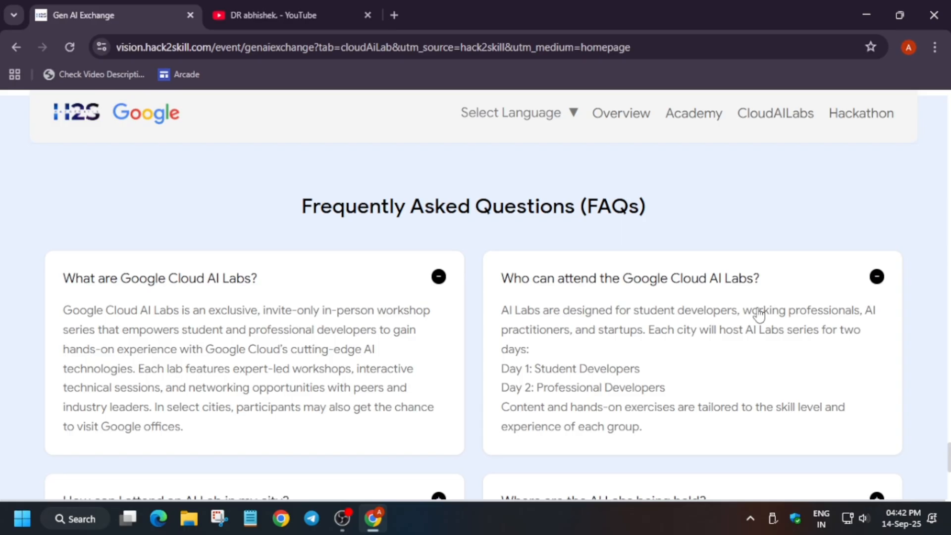
Expand the FAQ answers 'Where are the AI Labs being held?' and 'What are the benefits of attending?'.
scroll(down, 3)
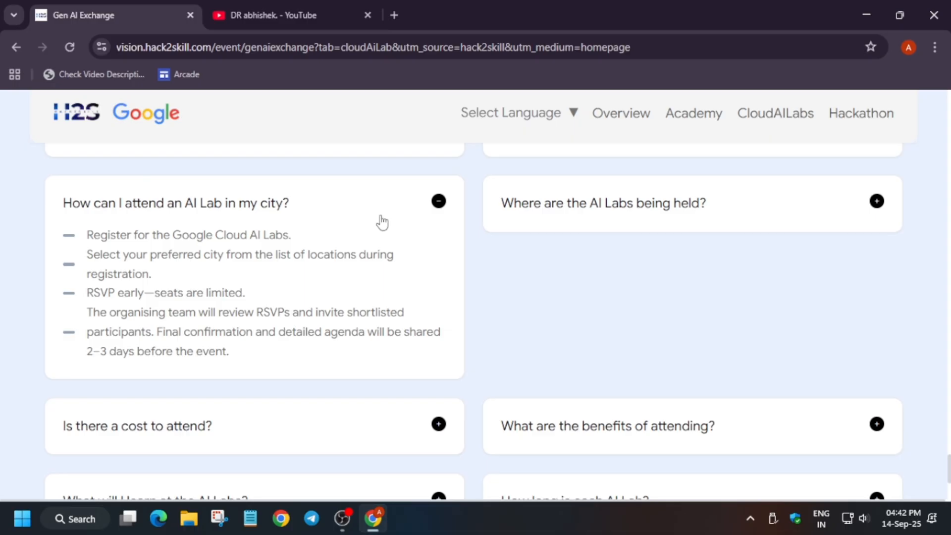
mouse_move(806, 333)
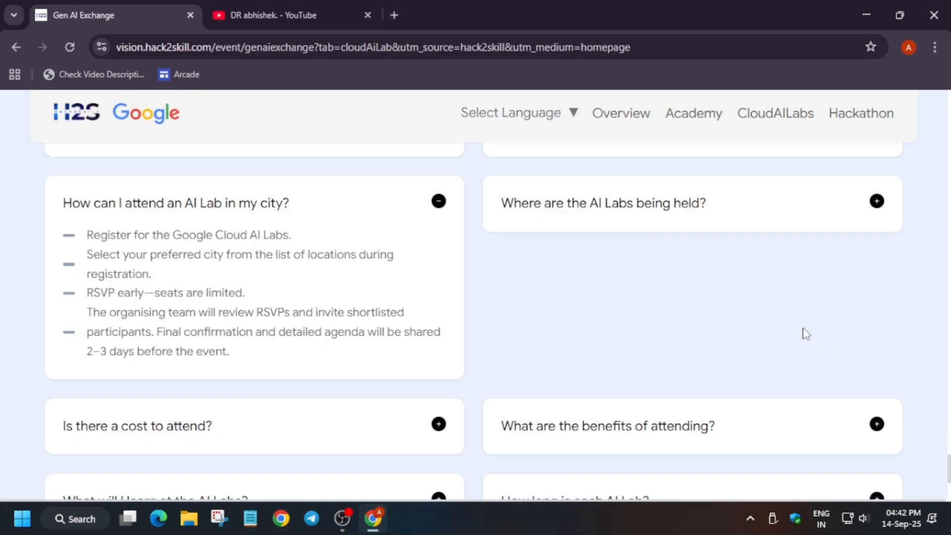
click(875, 201)
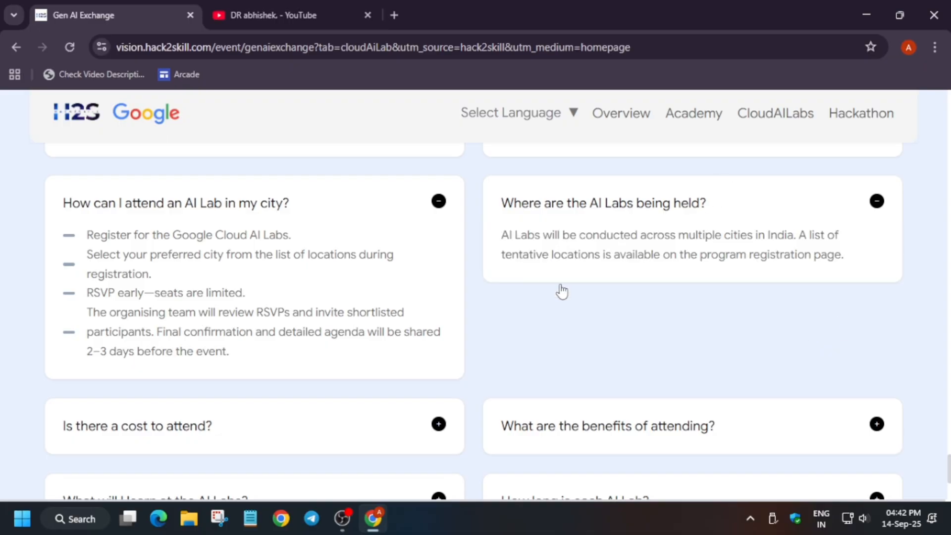
mouse_move(689, 275)
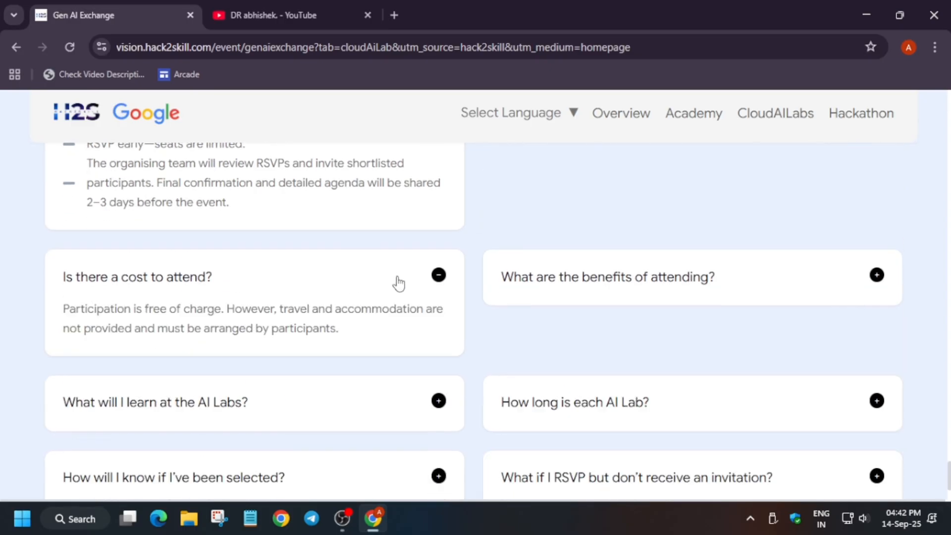
mouse_move(385, 329)
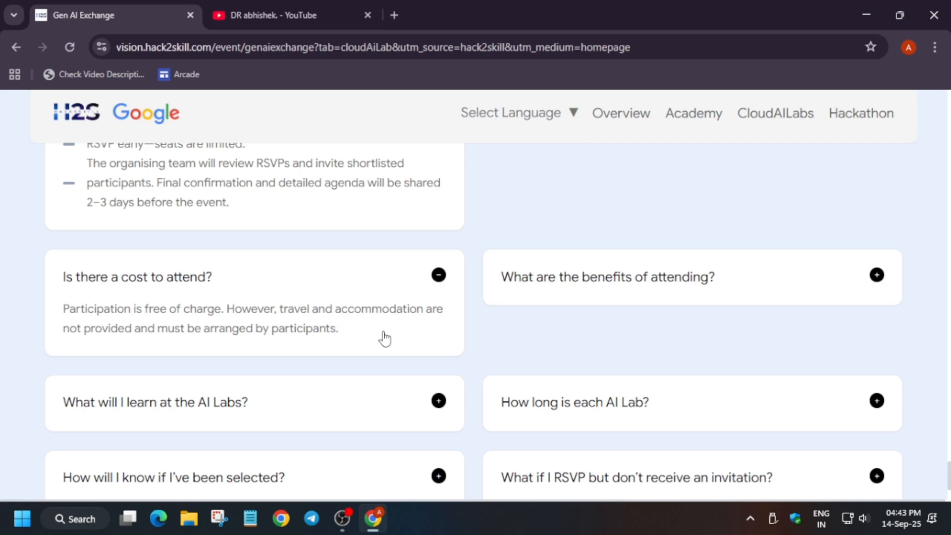
mouse_move(589, 291)
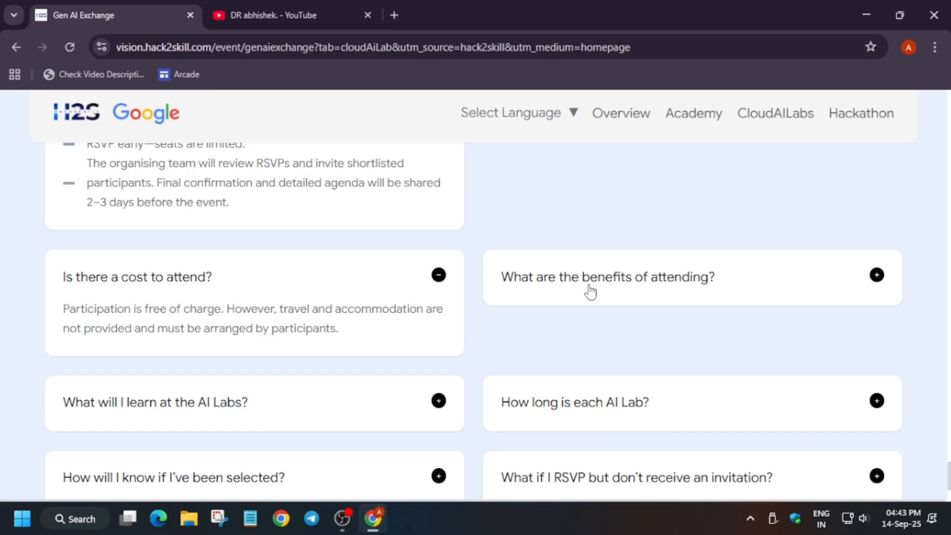
click(876, 277)
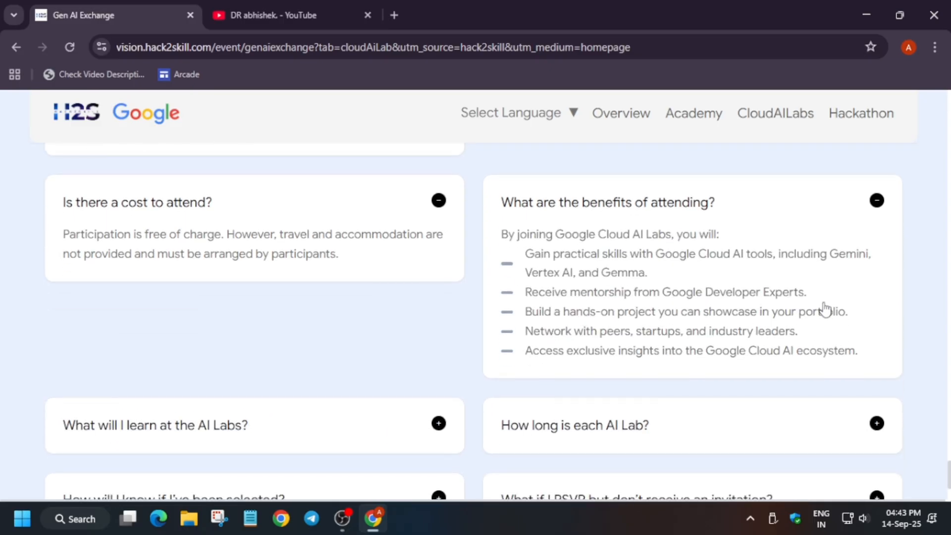
mouse_move(928, 312)
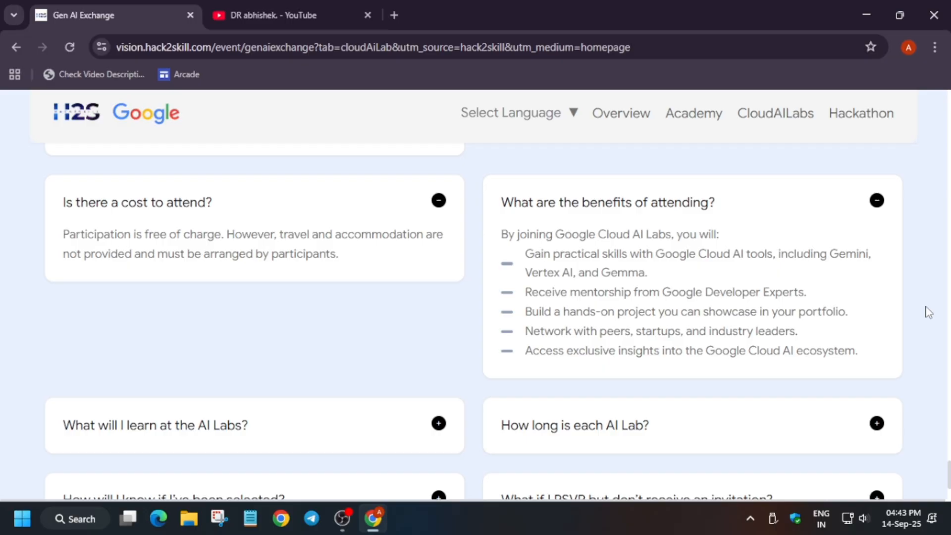
mouse_move(881, 289)
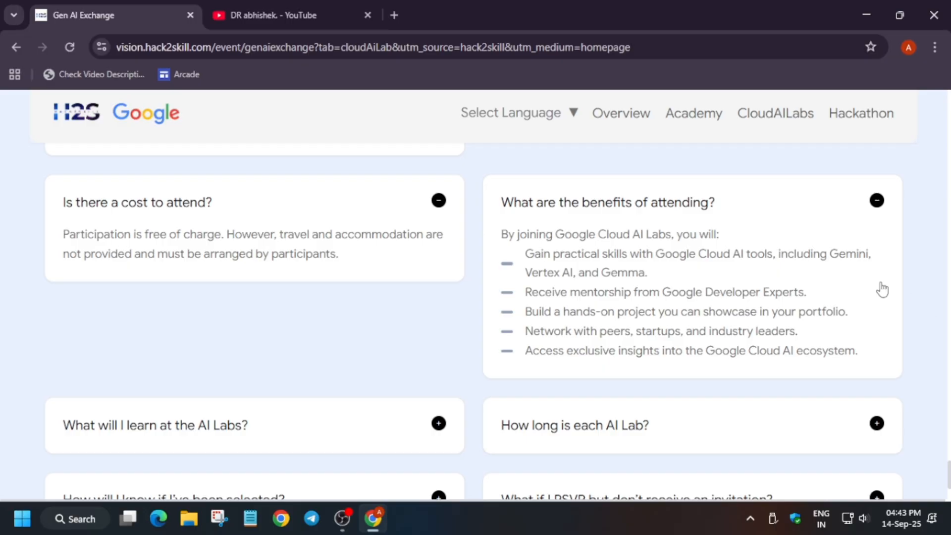
Expand the remaining FAQ answers from what is taught at the labs to 'Who can I contact for more information?'.
click(438, 423)
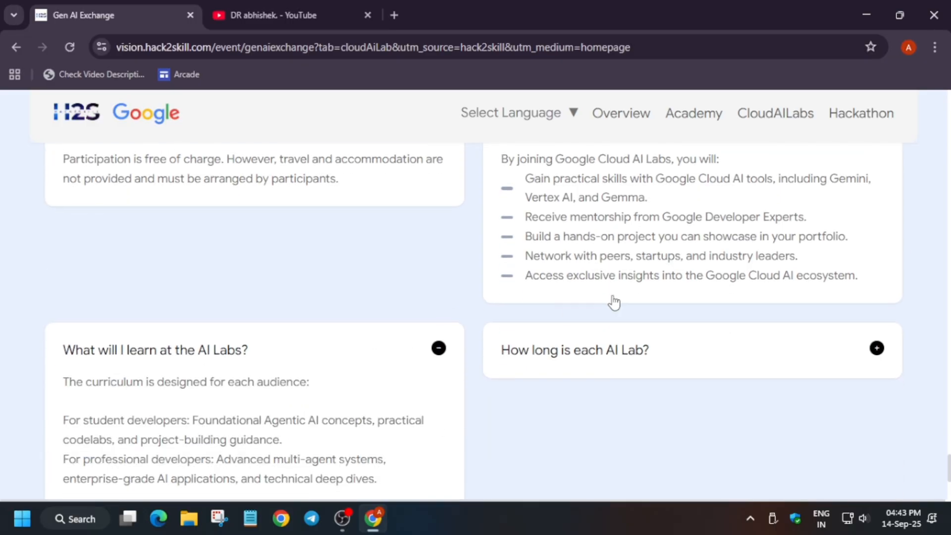
scroll(down, 3)
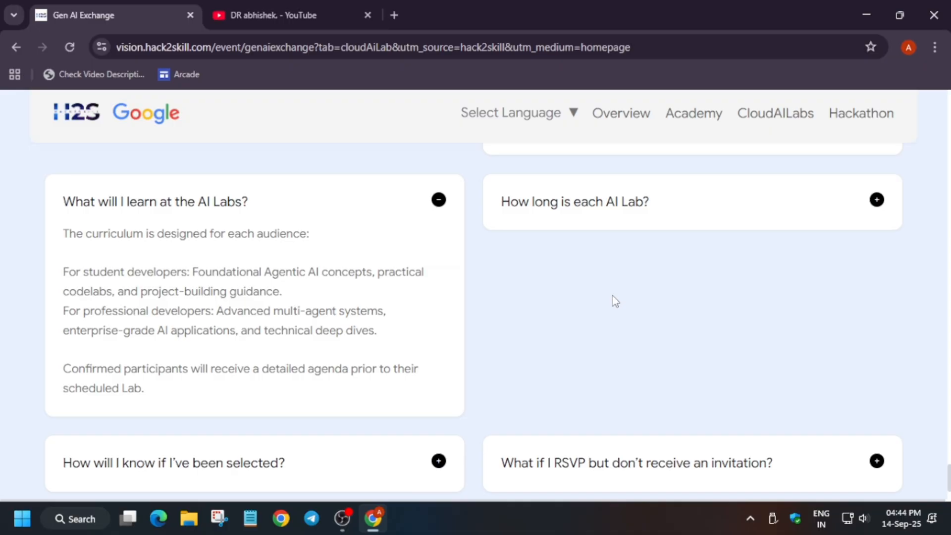
mouse_move(660, 203)
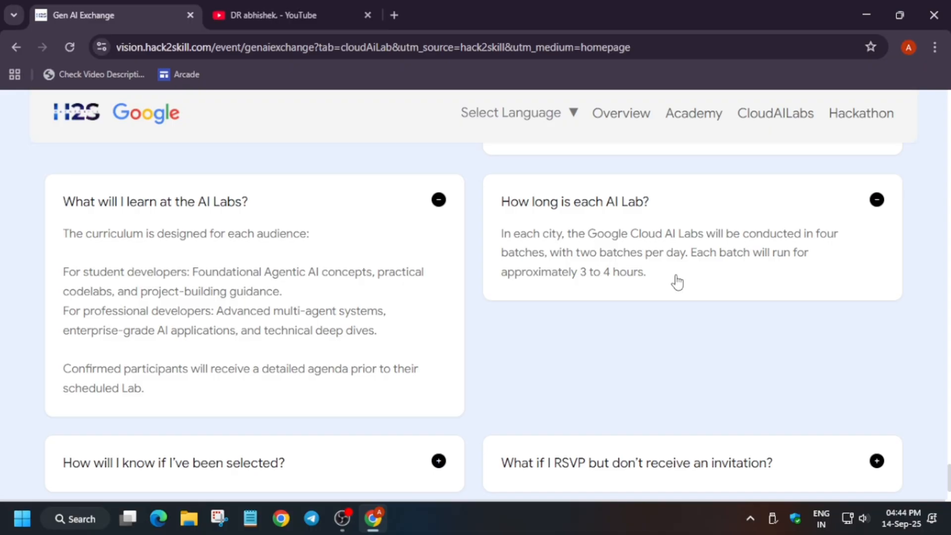
scroll(down, 3)
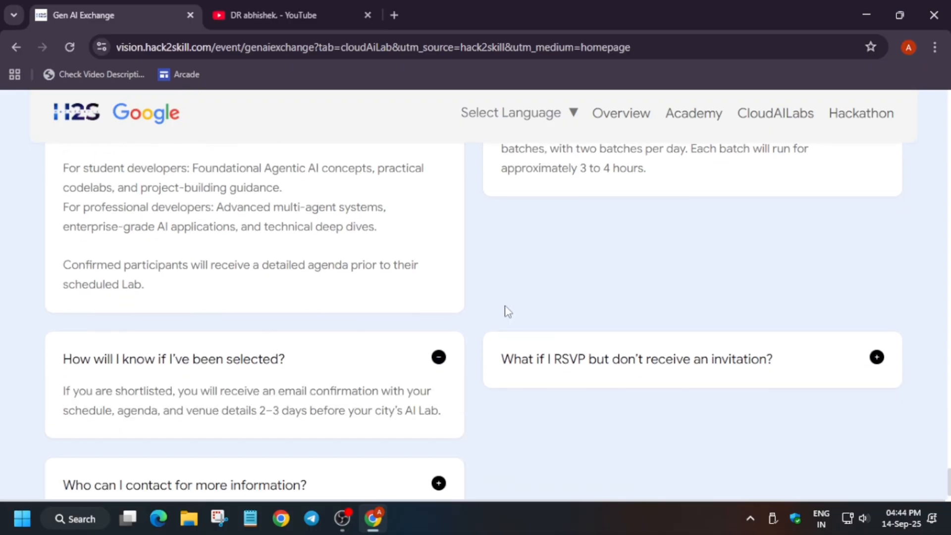
scroll(down, 3)
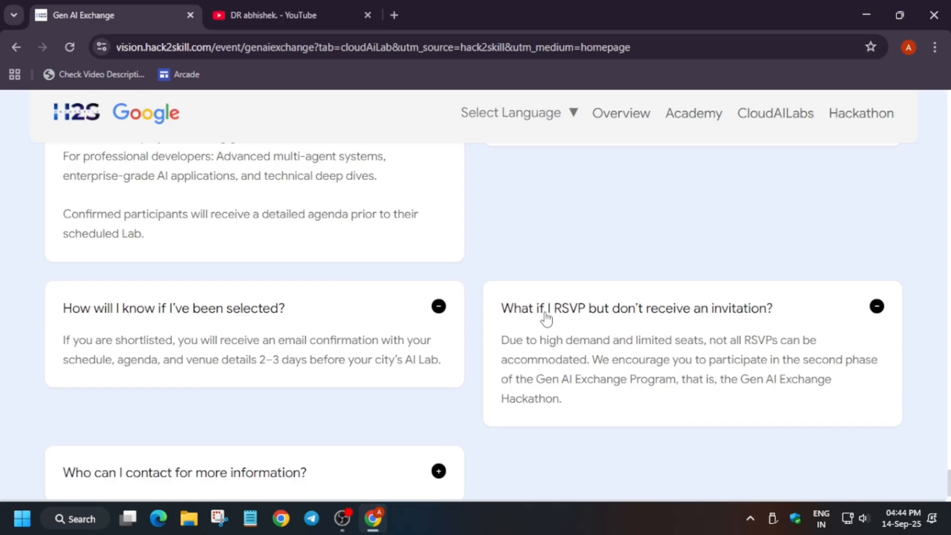
scroll(down, 3)
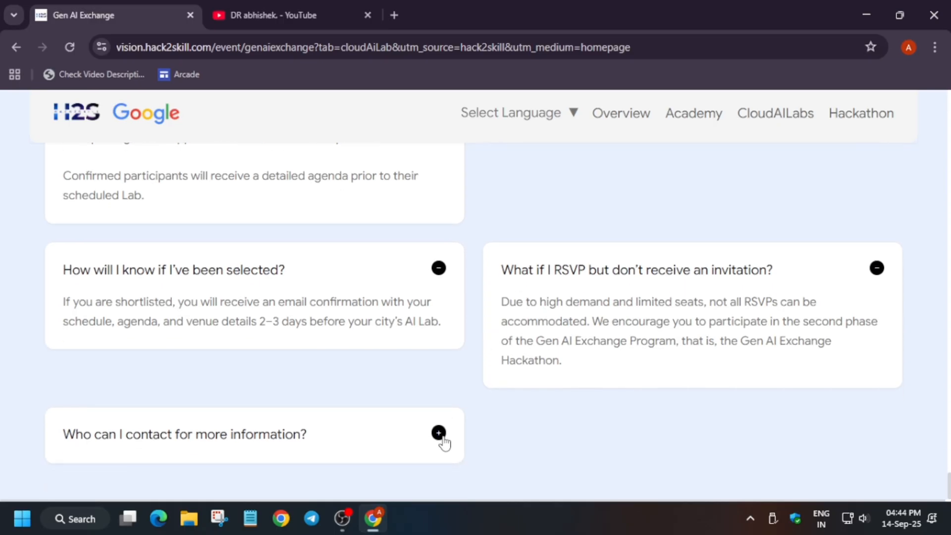
click(438, 433)
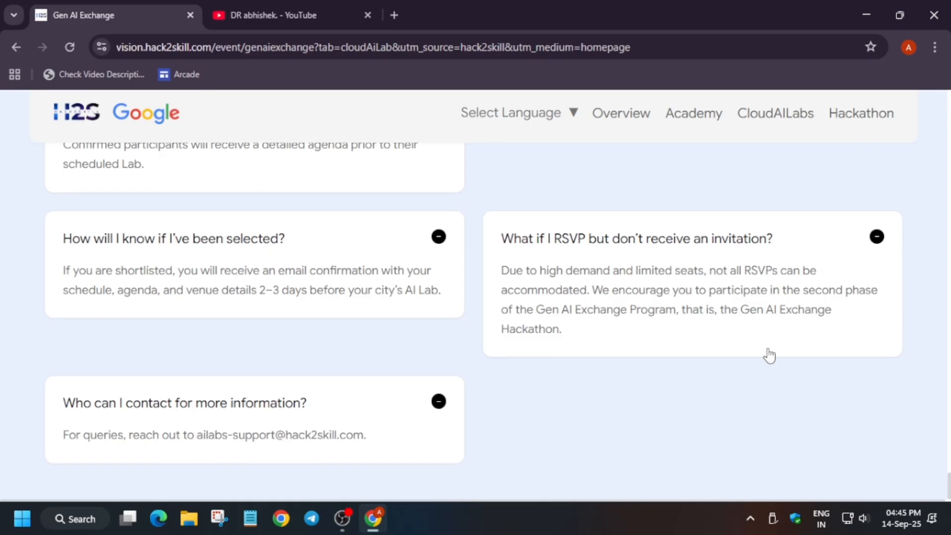
scroll(up, 3)
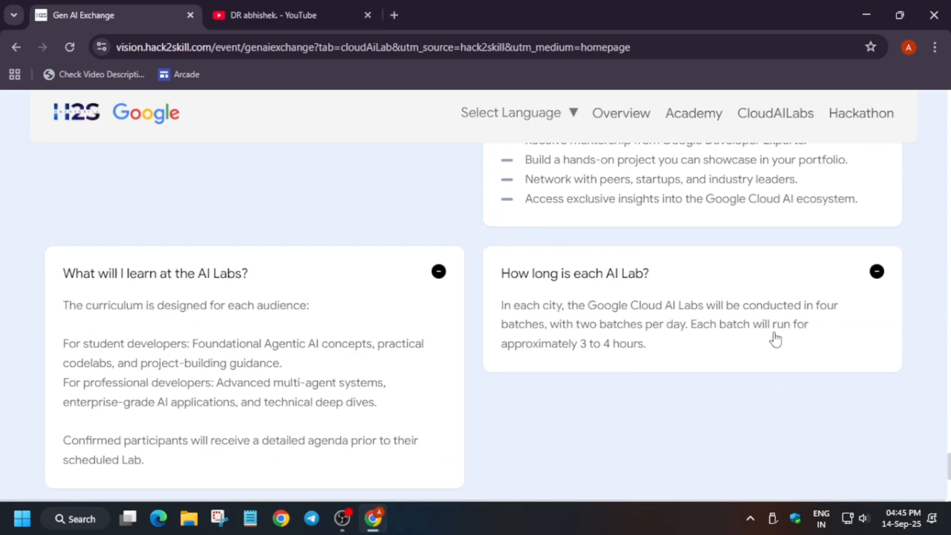
Return to the city map section and choose Register Now, reaching the Hack2skill login page.
scroll(down, 3)
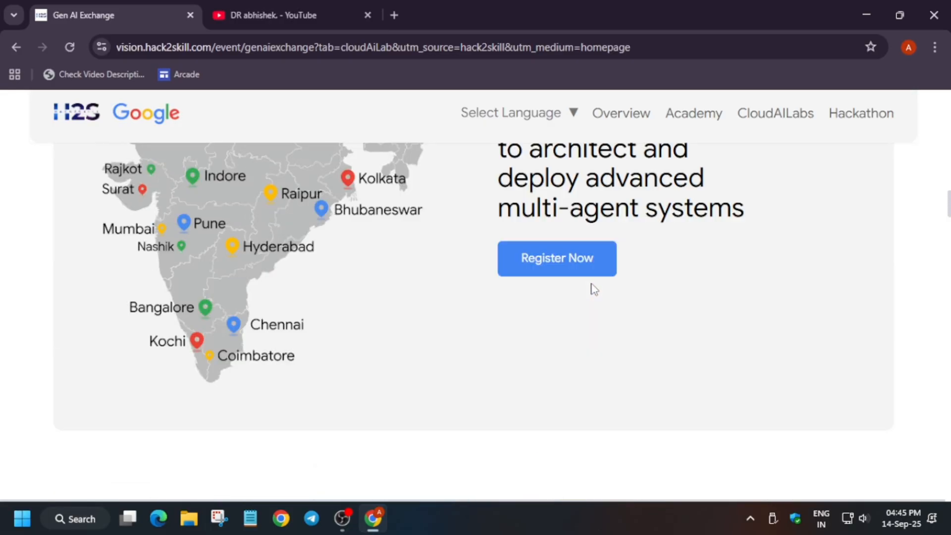
click(555, 258)
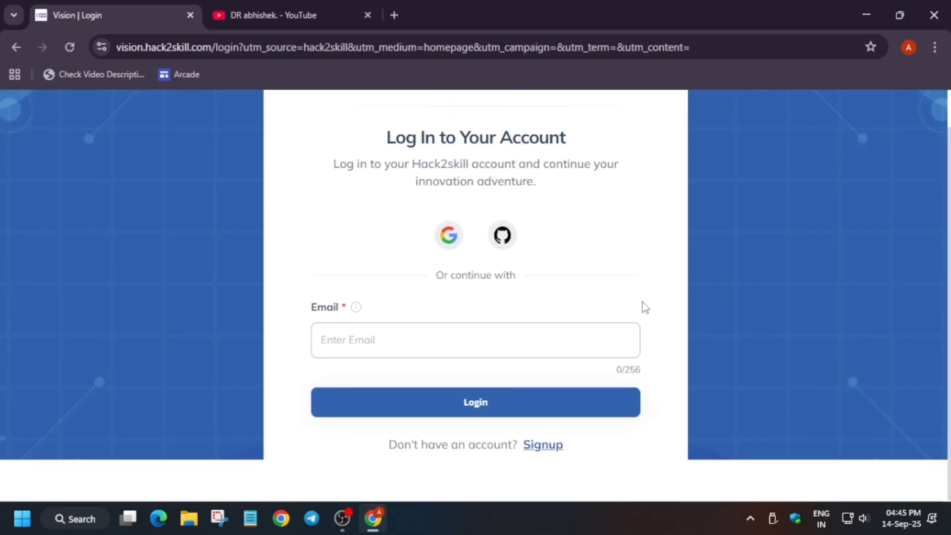
Sign in with the Google account to reach the AI Labs '25 registration page.
click(448, 235)
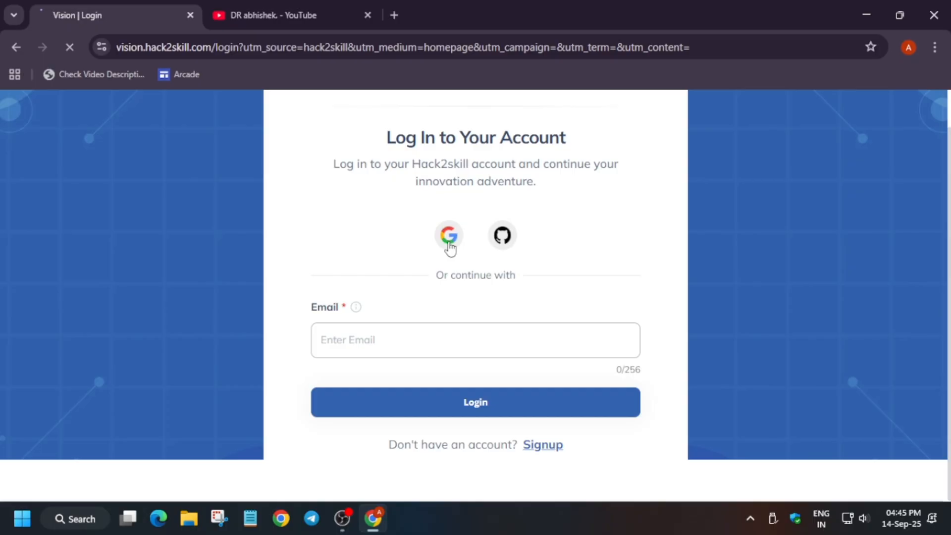
click(447, 235)
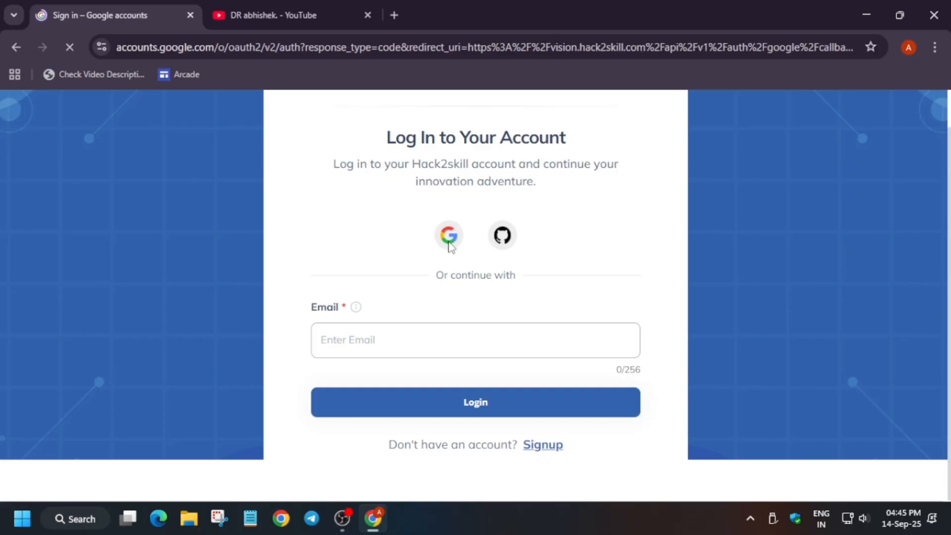
click(448, 235)
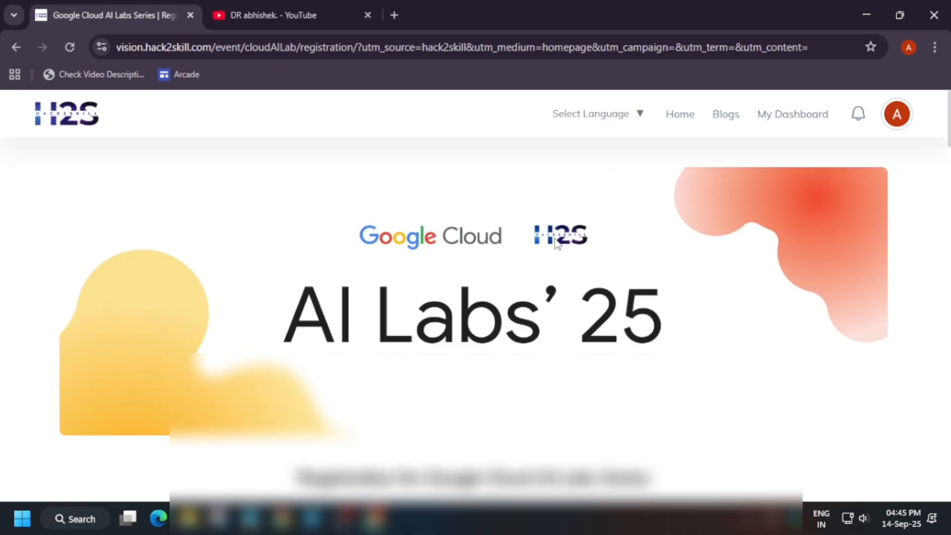
Scroll the registration form past the prefilled details and city radio buttons to the Terms checkboxes and Register Now.
scroll(down, 3)
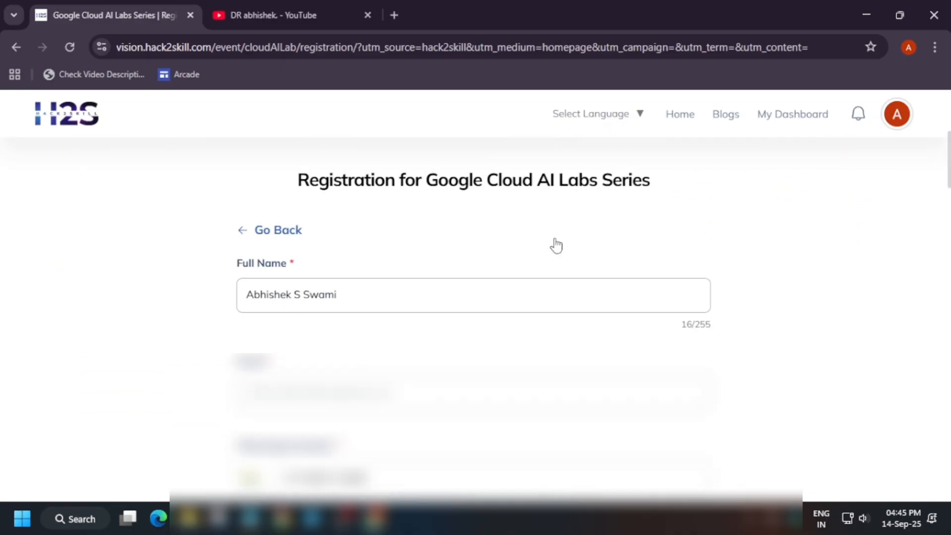
scroll(down, 3)
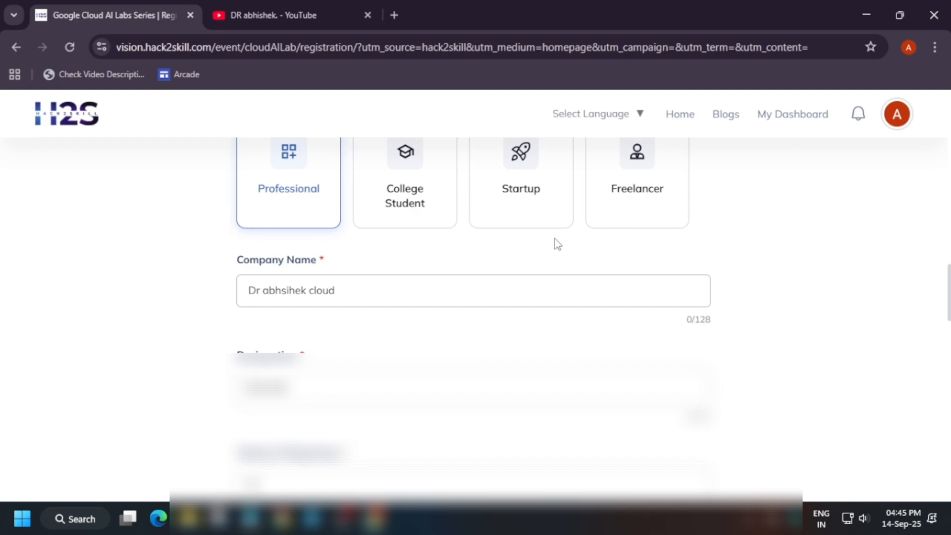
scroll(up, 3)
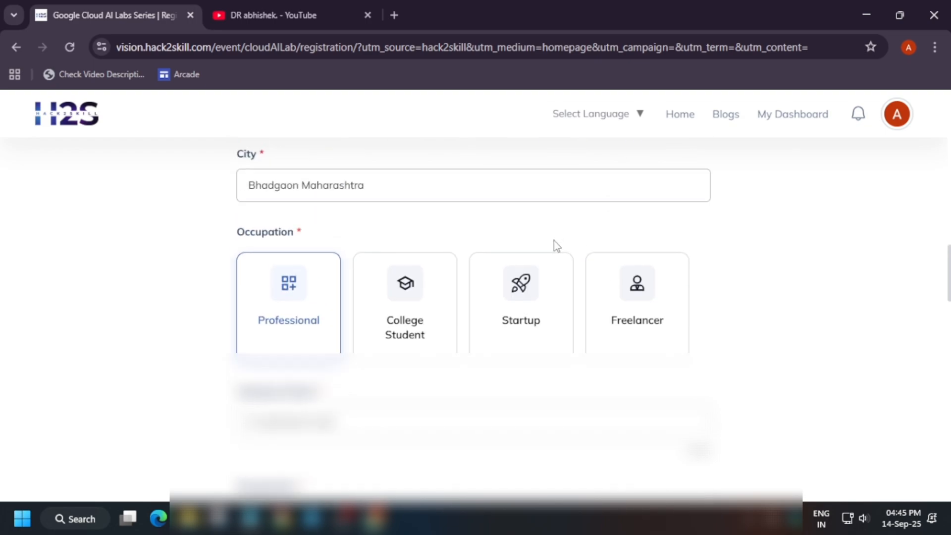
mouse_move(417, 336)
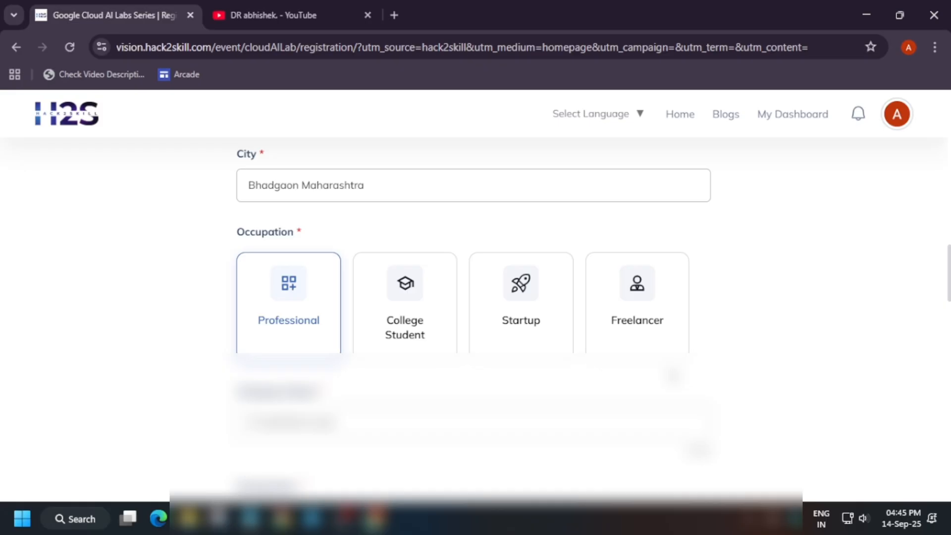
scroll(down, 3)
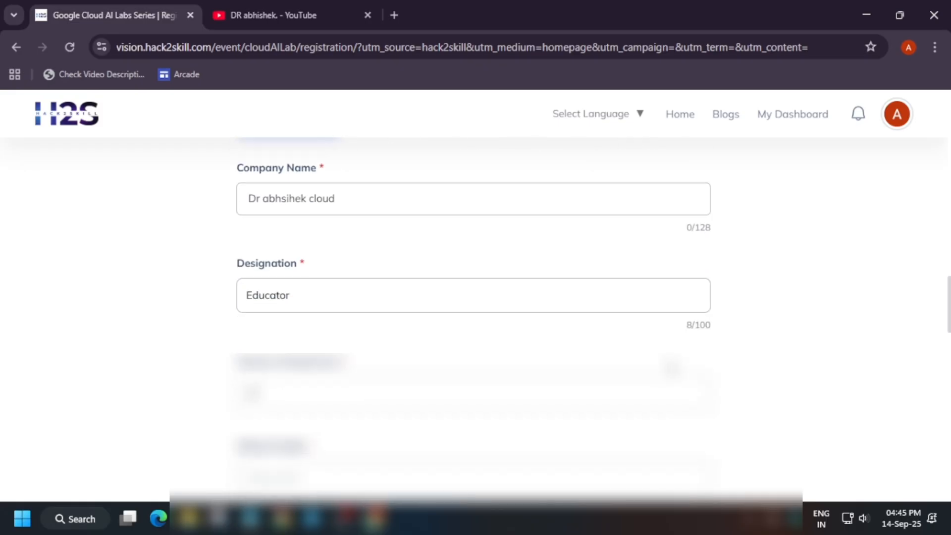
scroll(down, 3)
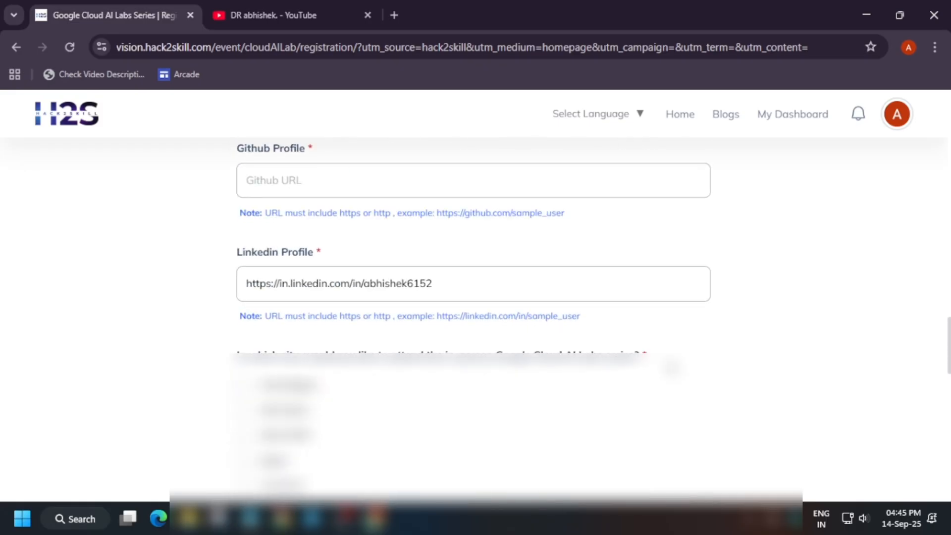
scroll(down, 3)
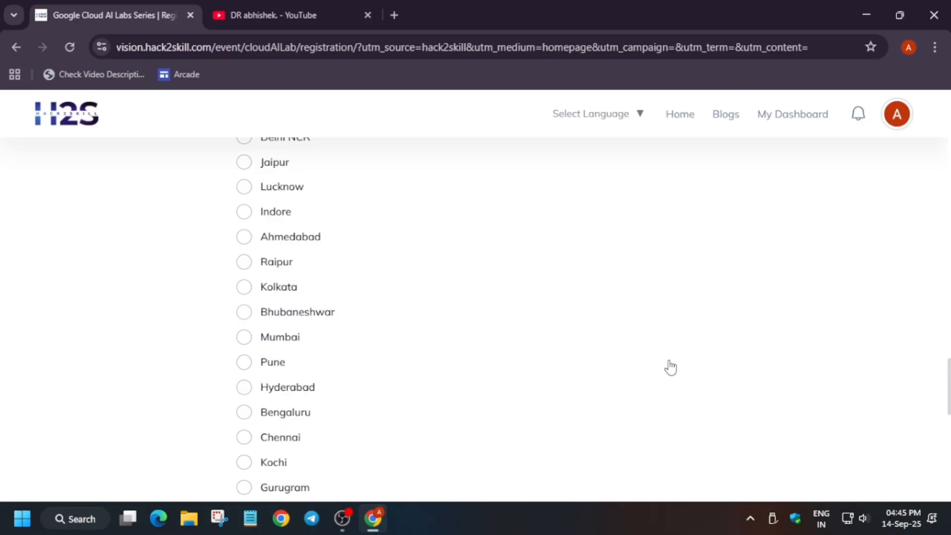
scroll(up, 3)
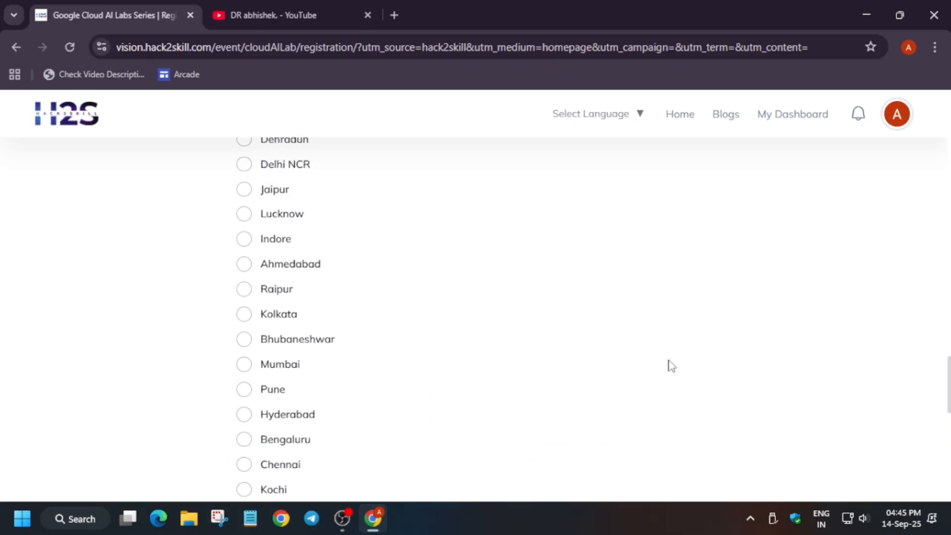
scroll(down, 3)
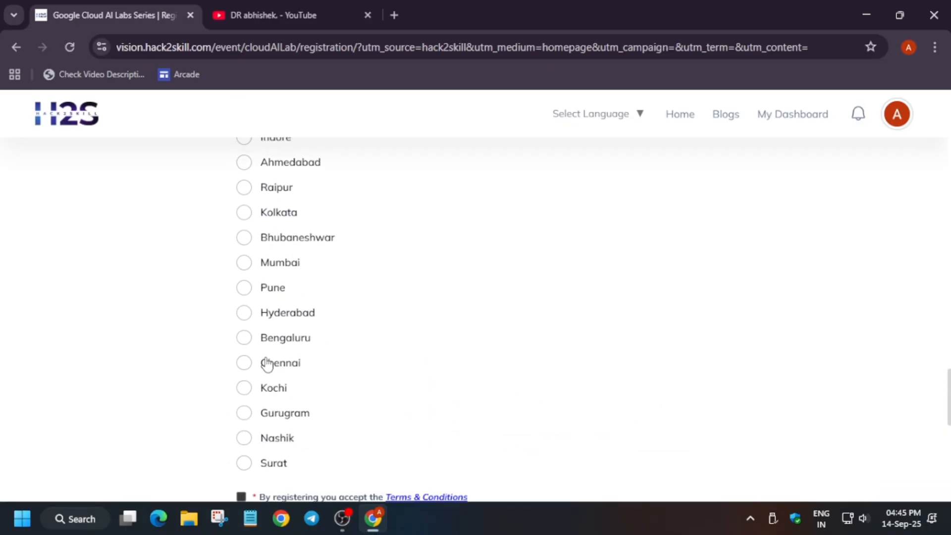
scroll(down, 3)
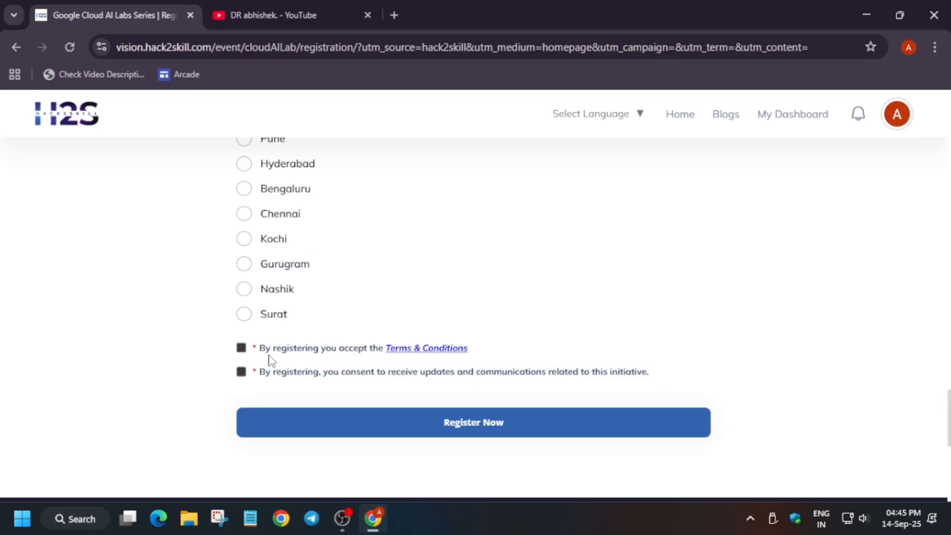
mouse_move(399, 437)
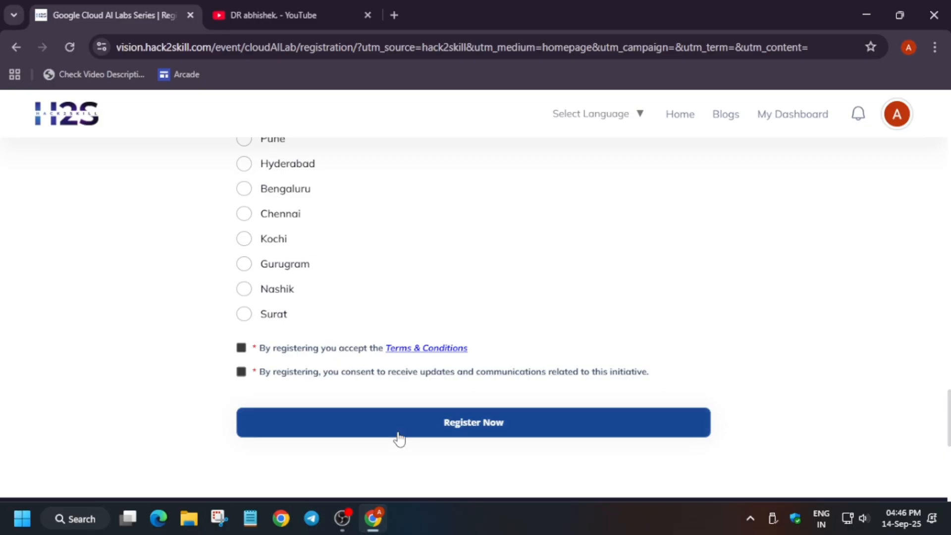
Submit with Register Now and review the red 'Please fill the required field' warnings on city and both consents.
click(472, 421)
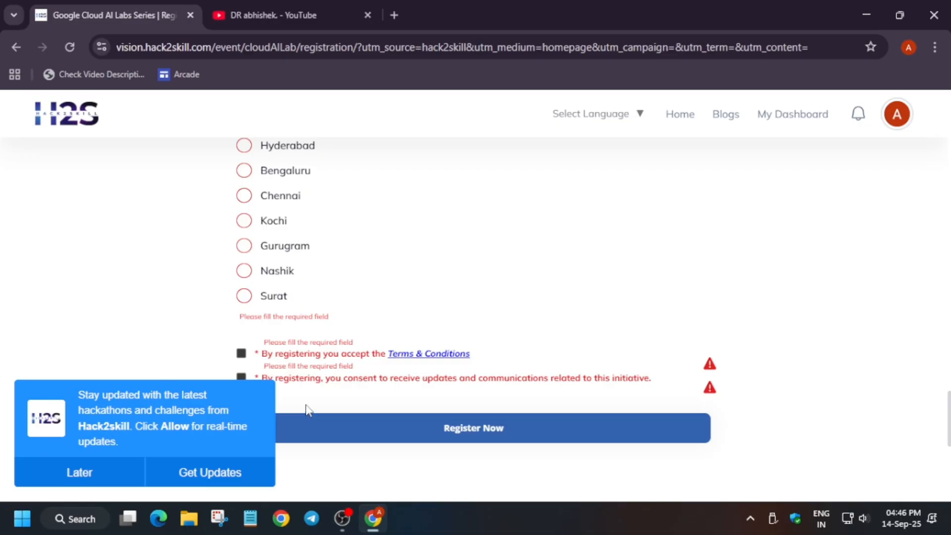
mouse_move(755, 210)
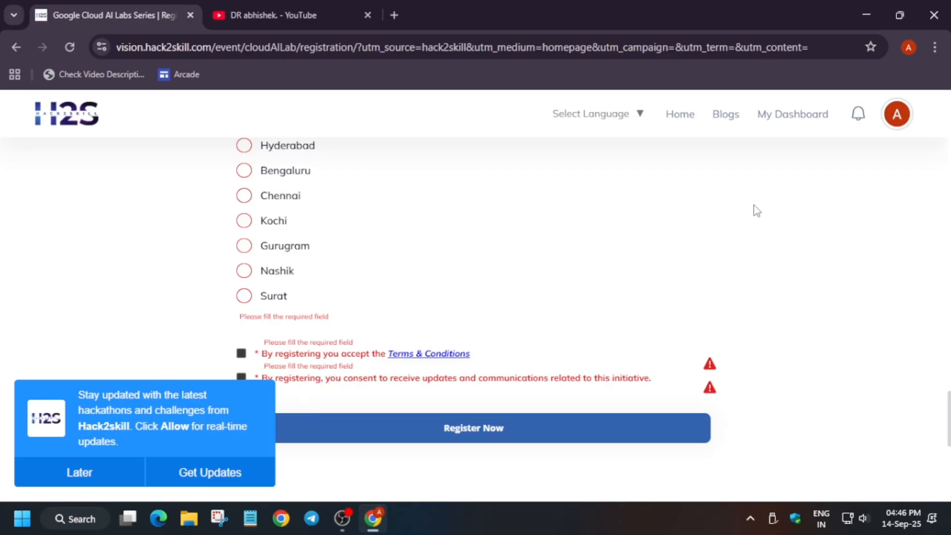
mouse_move(749, 197)
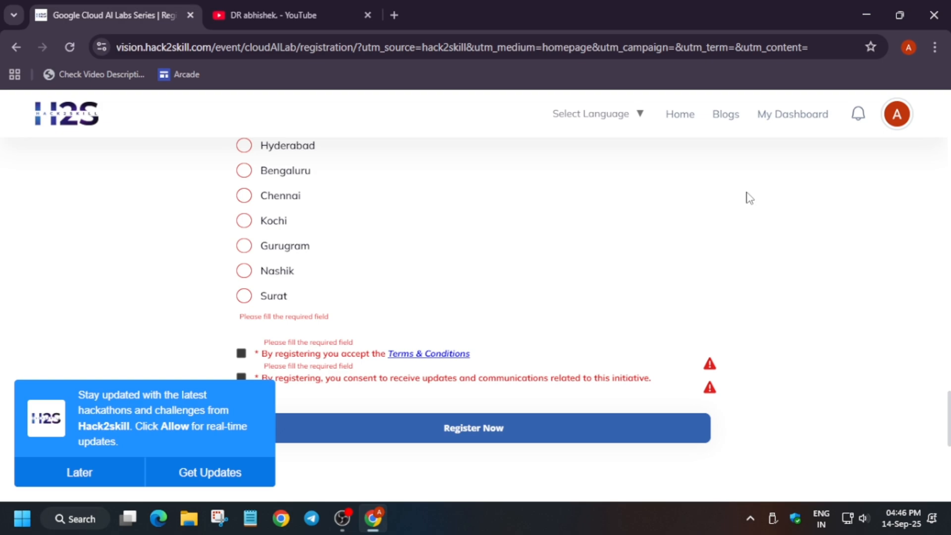
mouse_move(902, 235)
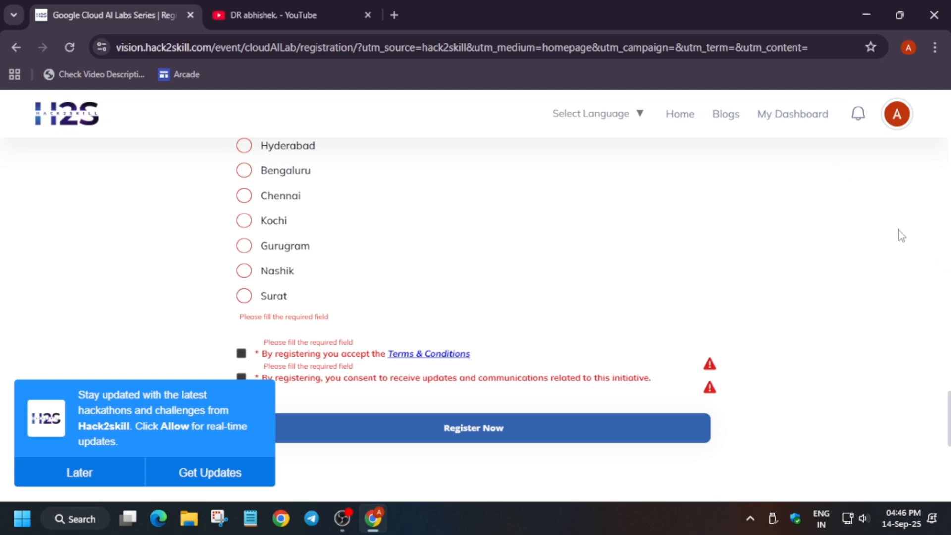
mouse_move(892, 280)
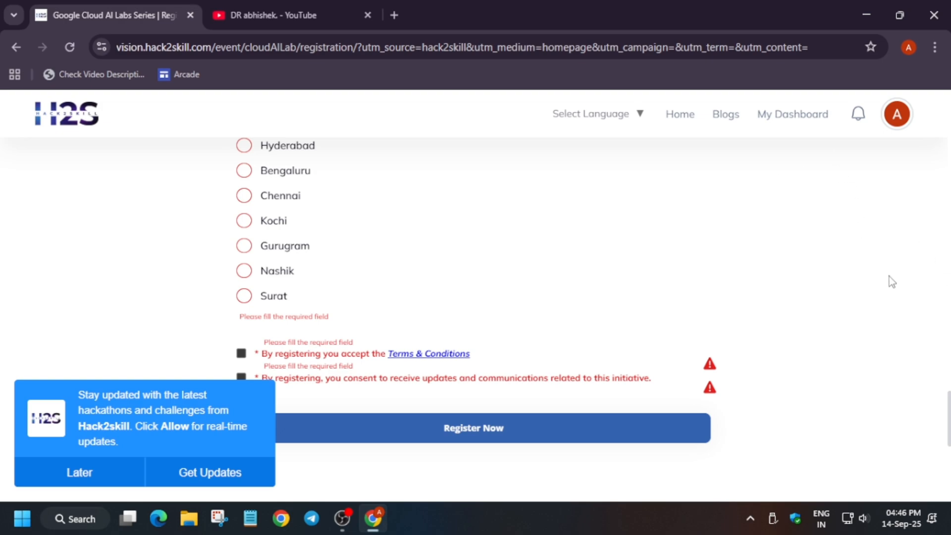
mouse_move(892, 272)
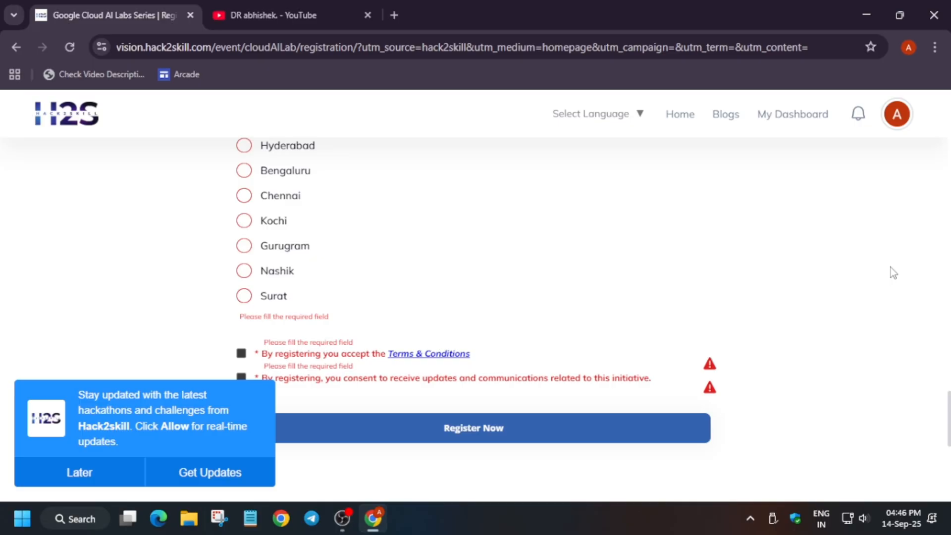
scroll(up, 3)
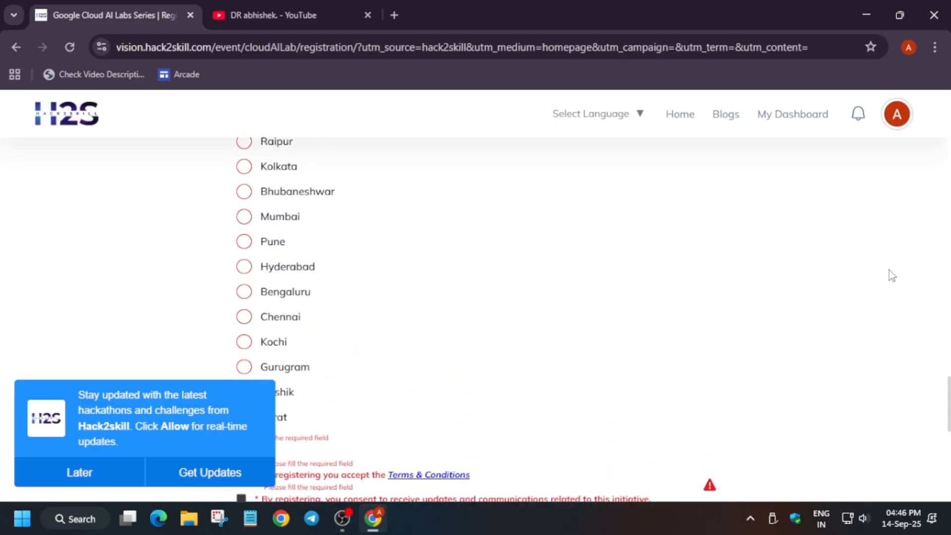
scroll(up, 3)
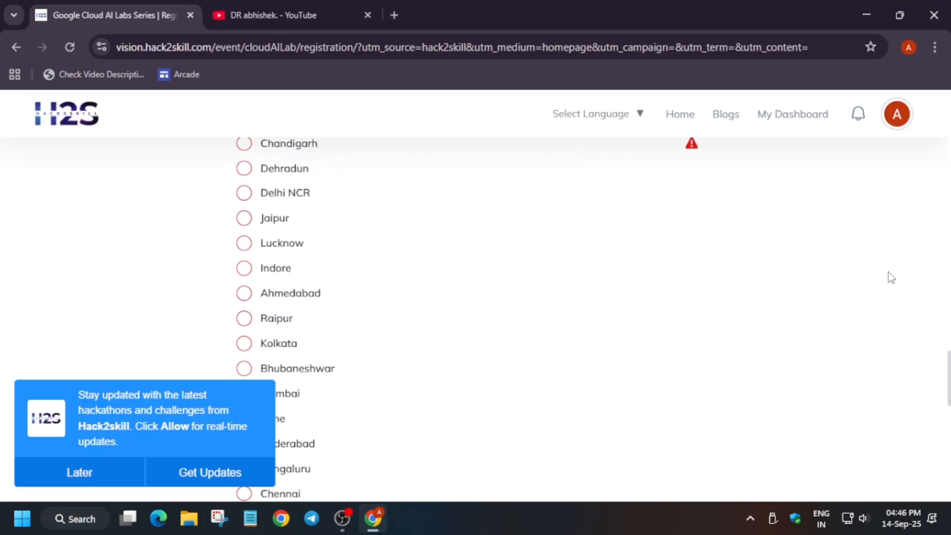
scroll(up, 3)
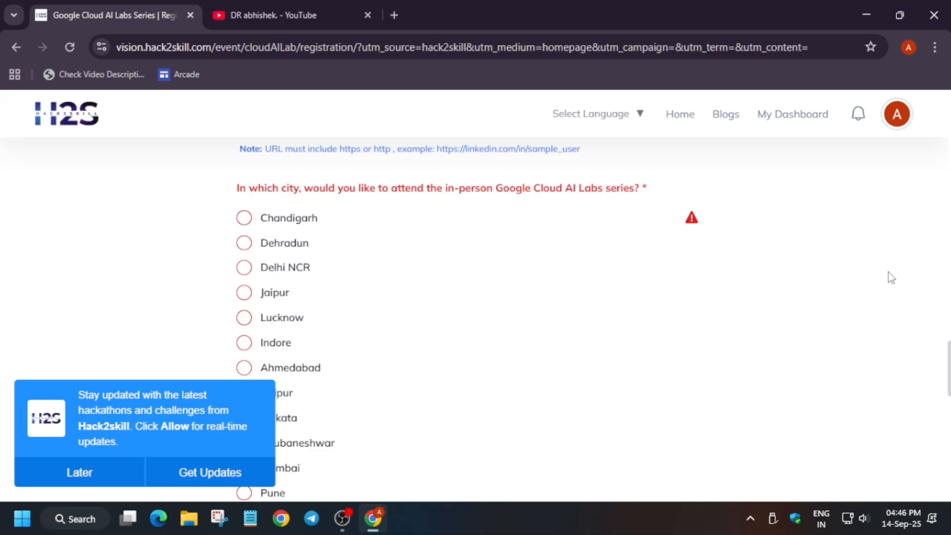
scroll(down, 3)
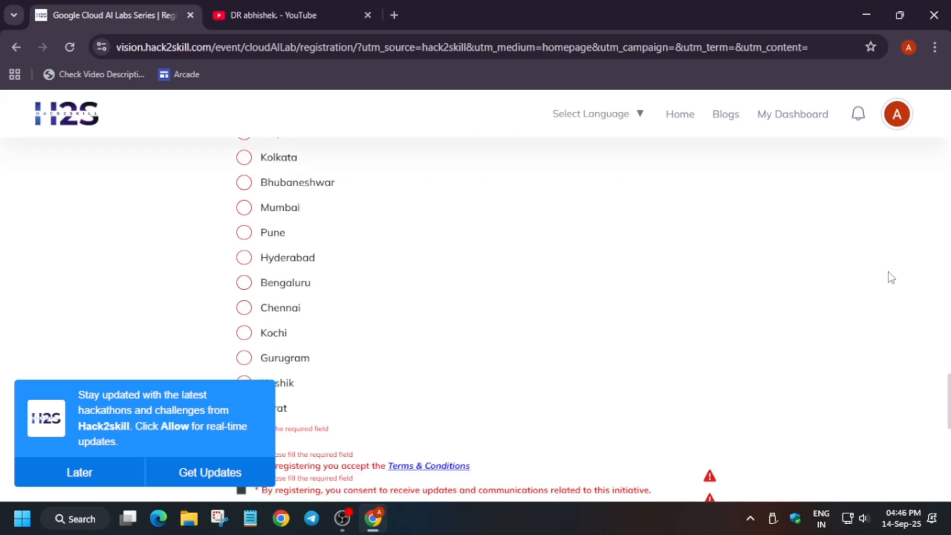
scroll(down, 3)
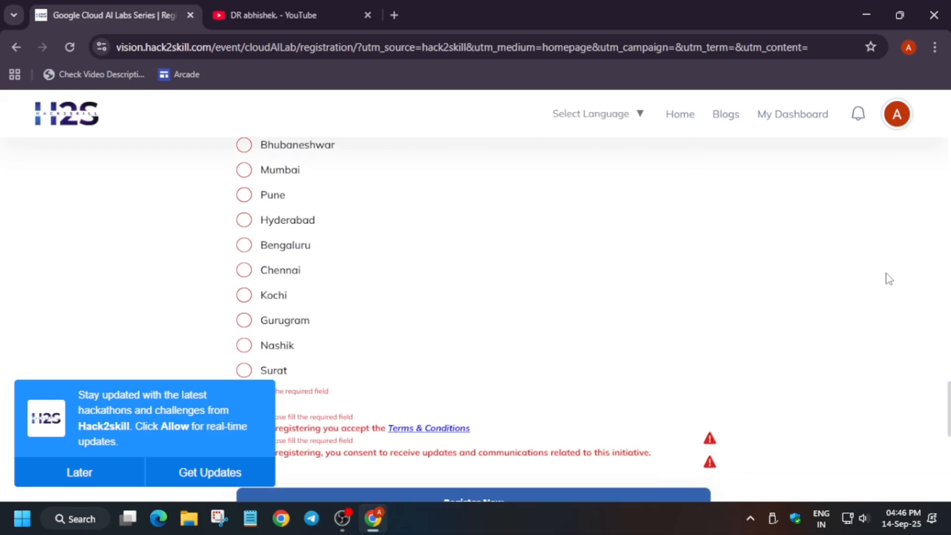
mouse_move(881, 278)
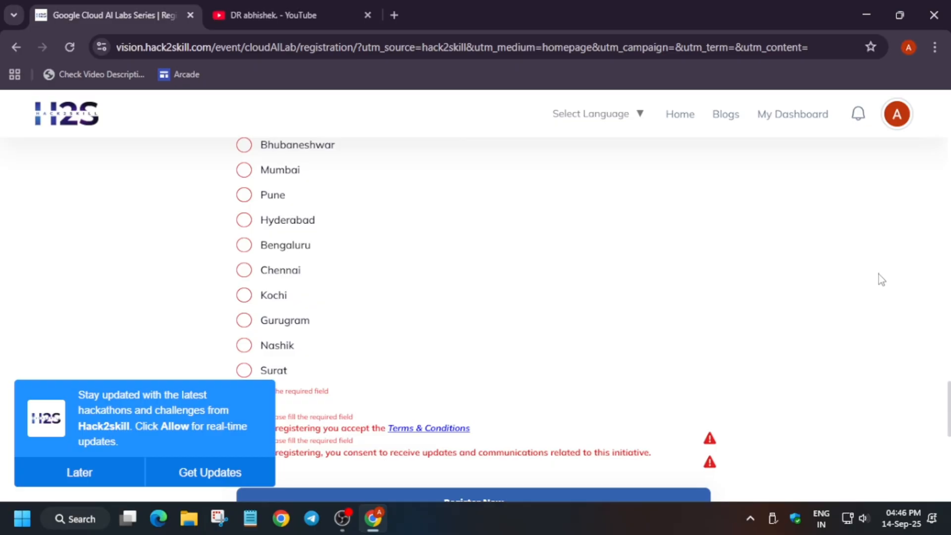
mouse_move(811, 288)
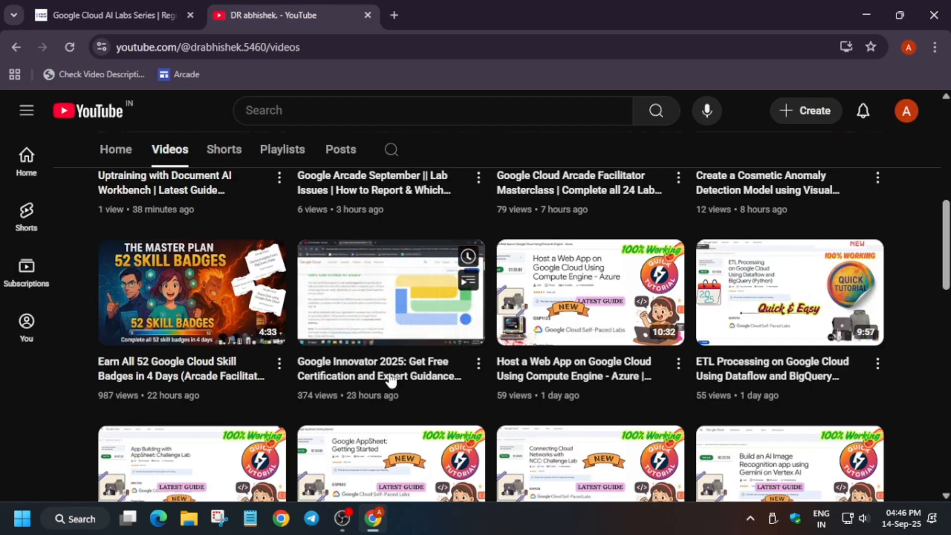
mouse_move(390, 291)
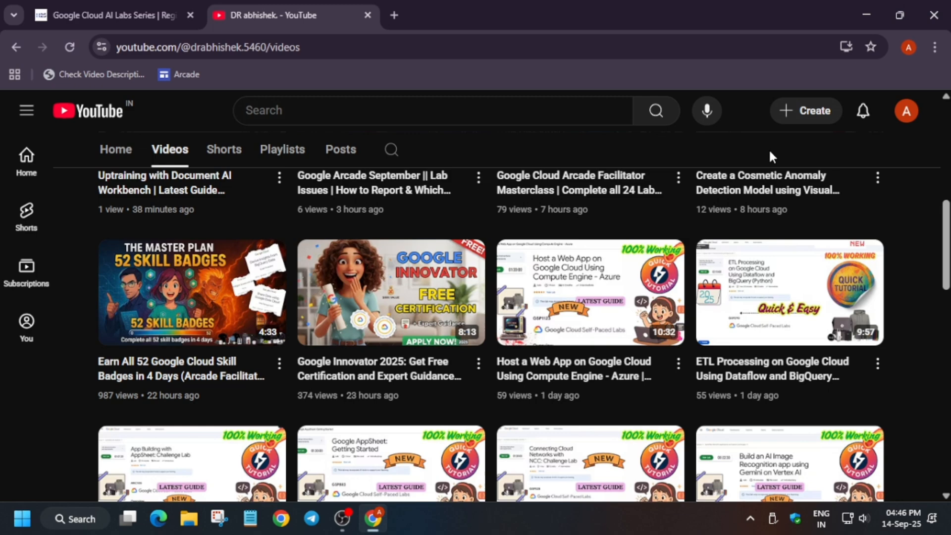
mouse_move(763, 152)
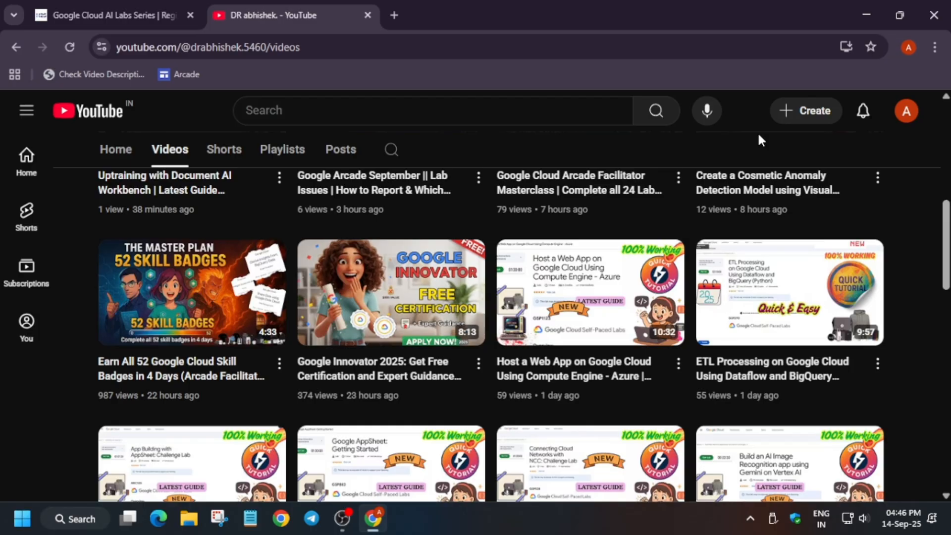
mouse_move(361, 196)
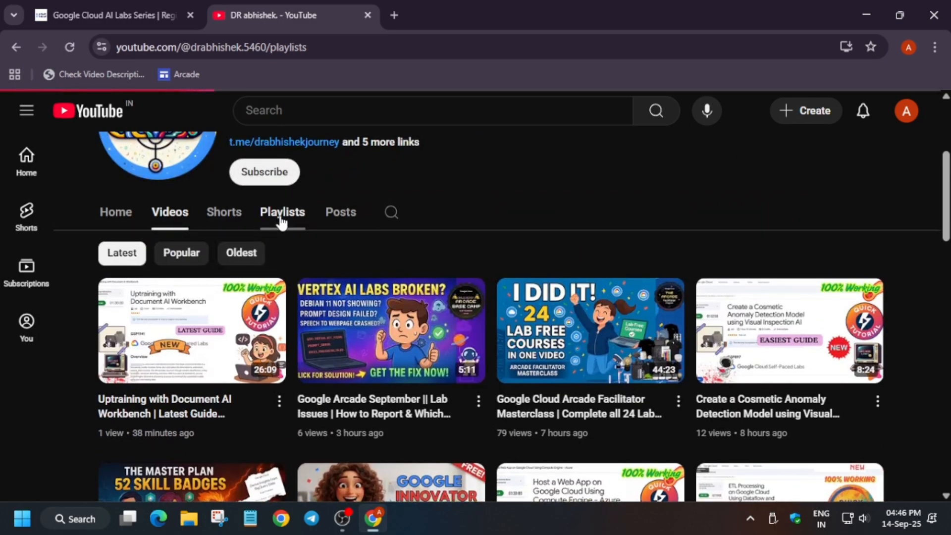
From the channel's Playlists, view the full 'Get Started as a Commerce Developer' playlist of six Salesforce videos.
click(282, 212)
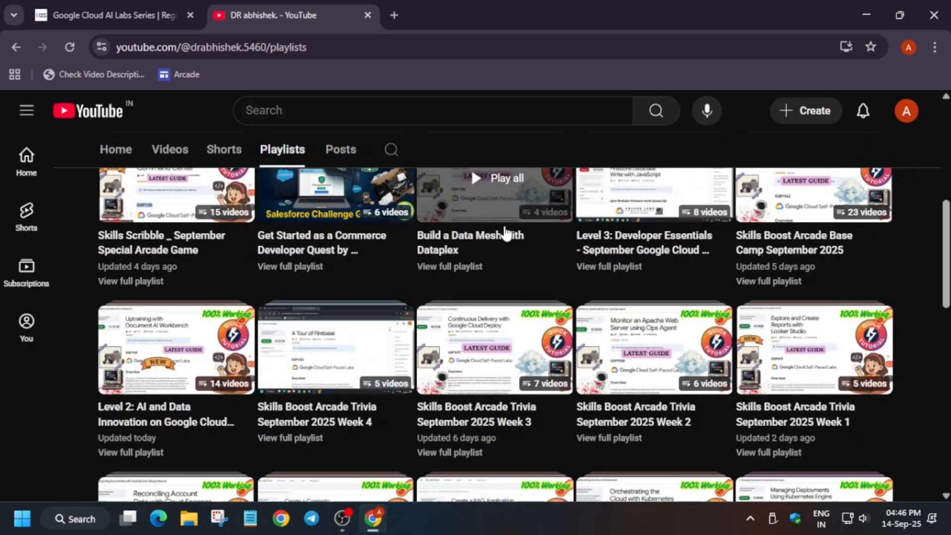
click(334, 194)
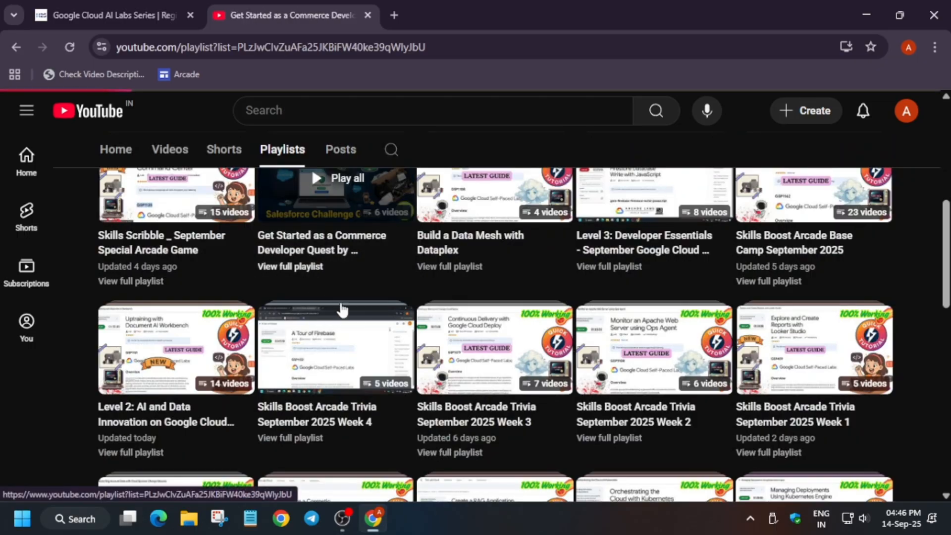
click(333, 194)
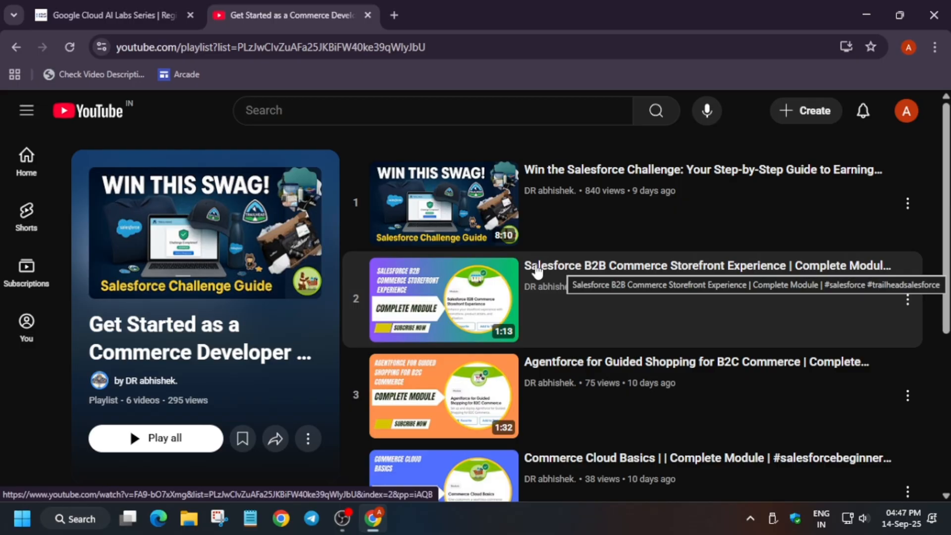
mouse_move(400, 479)
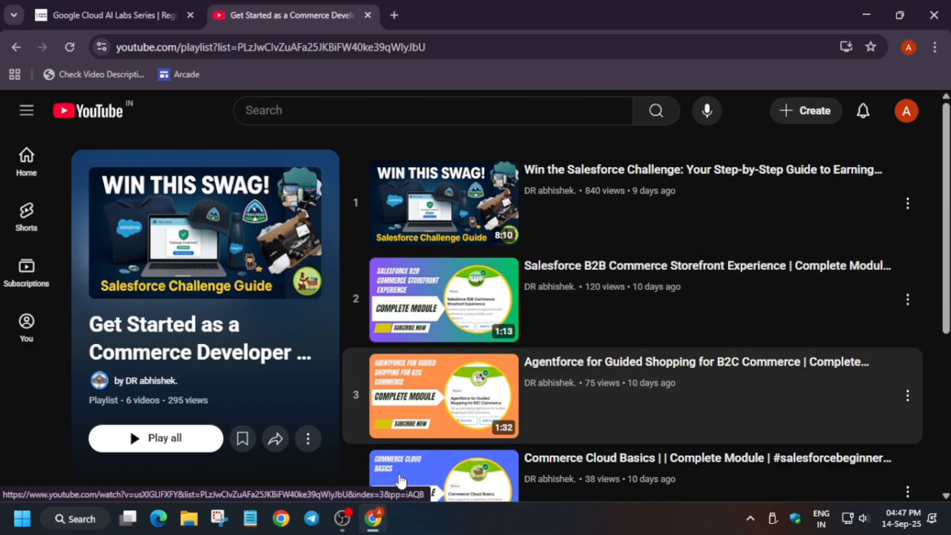
mouse_move(141, 355)
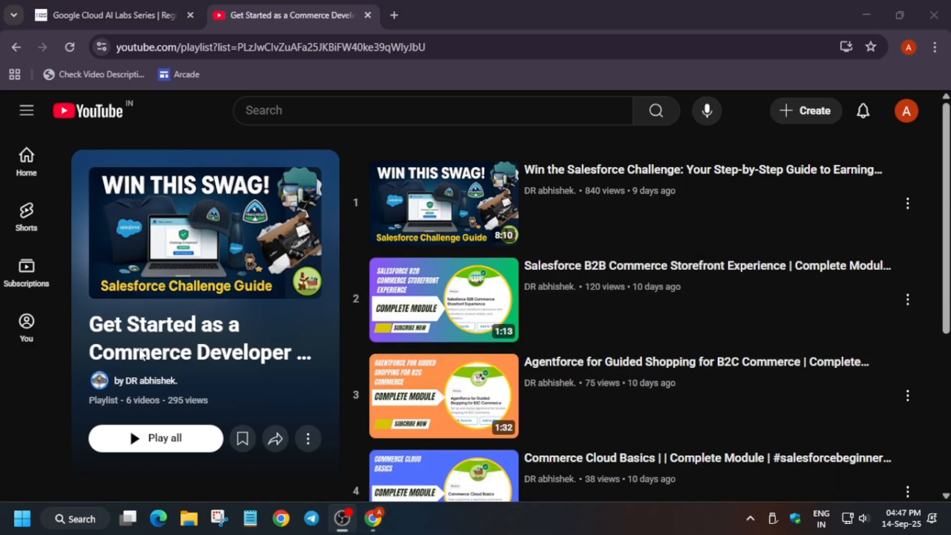